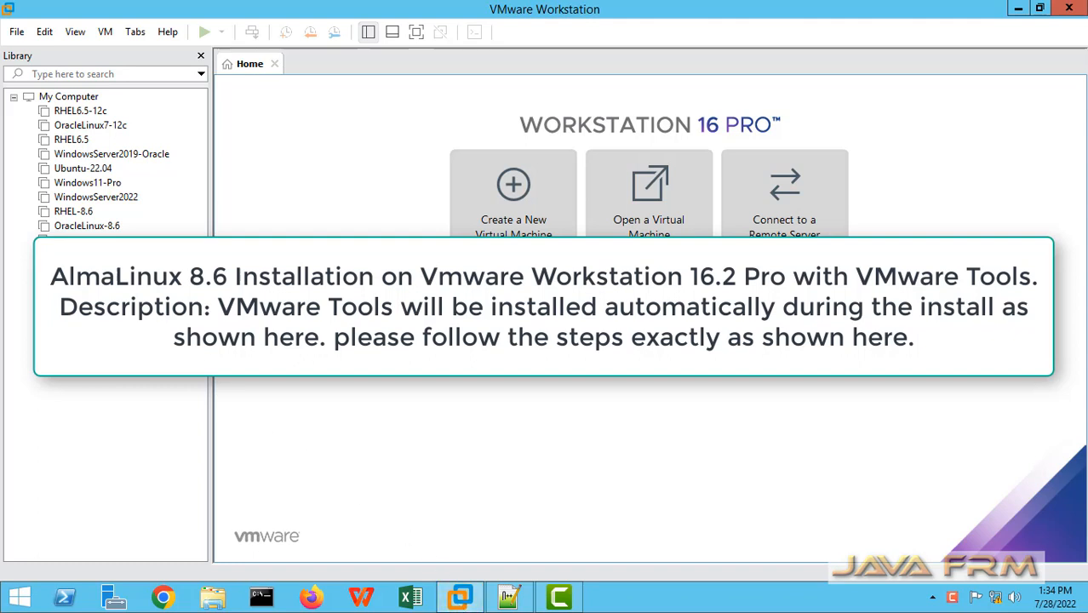
- Check the installed Workstation version in Help > About, then close it
left_click(167, 31)
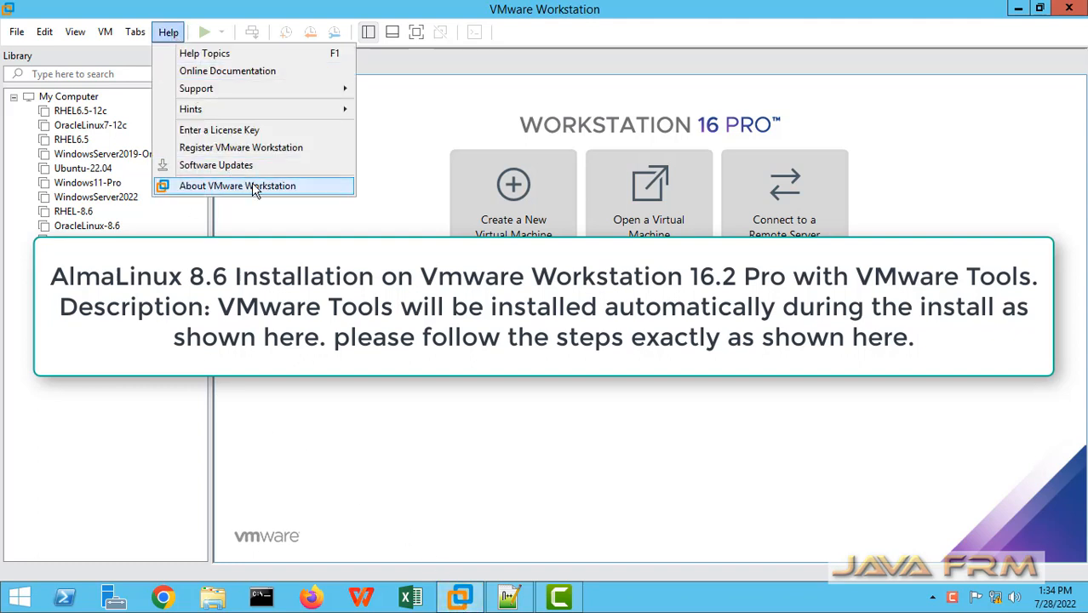
left_click(237, 186)
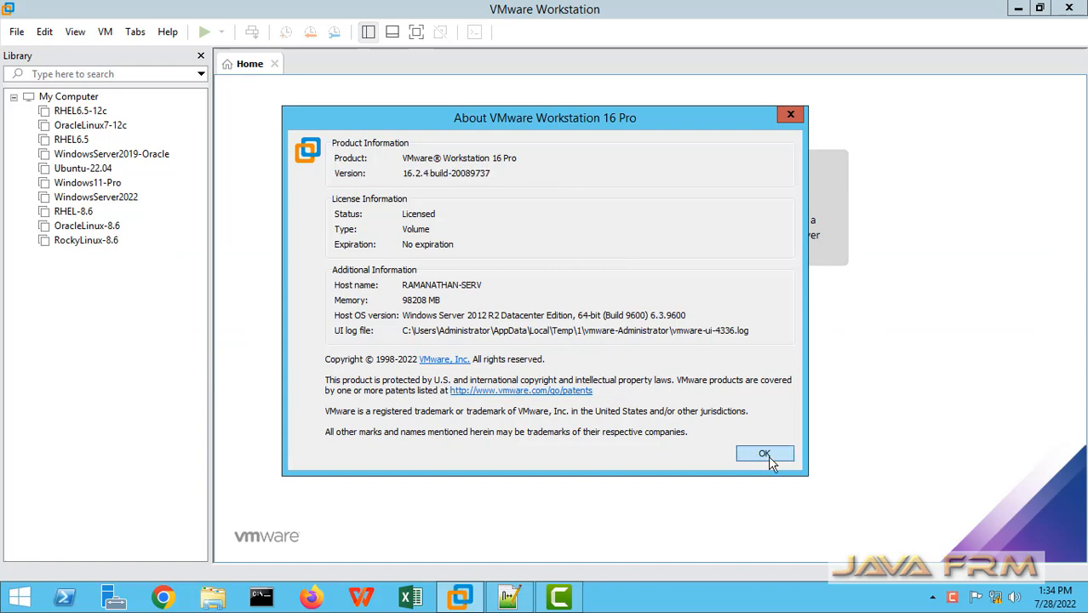
left_click(765, 453)
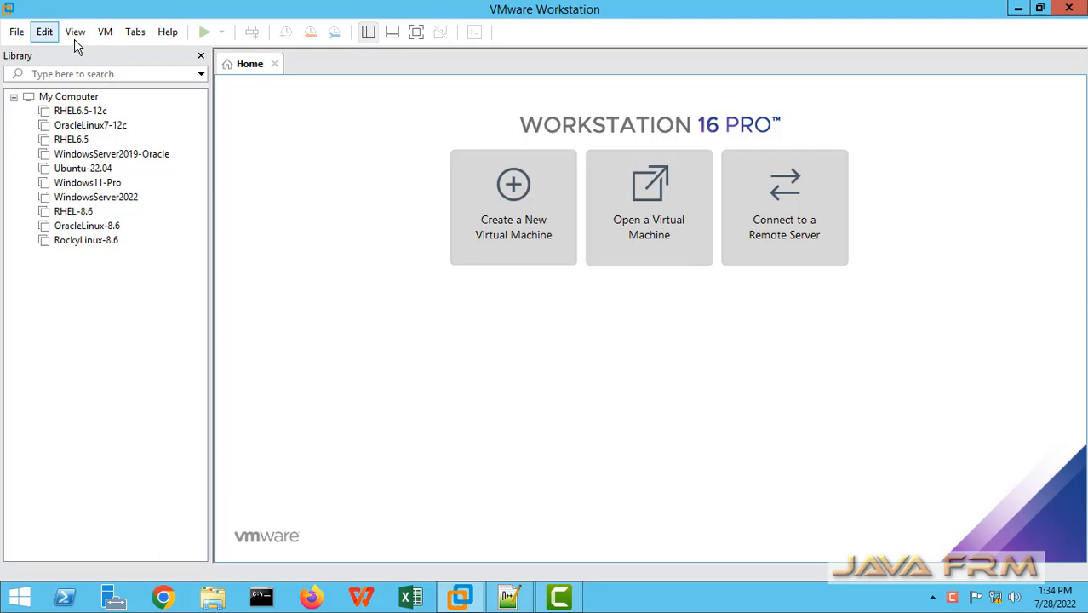
mouse_move(417, 350)
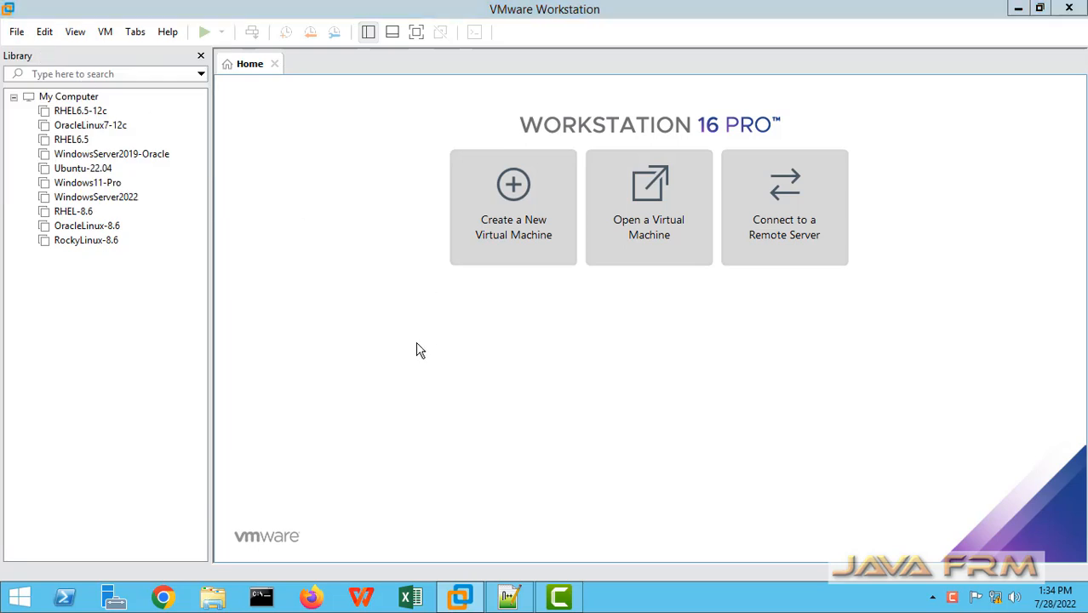
- Start a new virtual machine set to install the OS later, with guest type Linux CentOS 8 64-bit
left_click(513, 207)
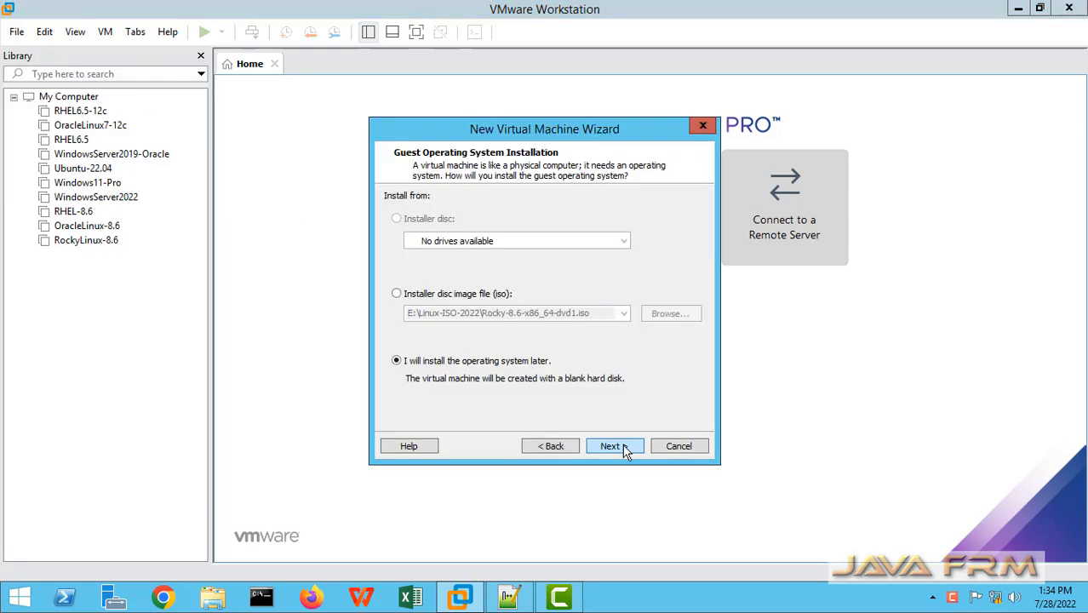
left_click(610, 445)
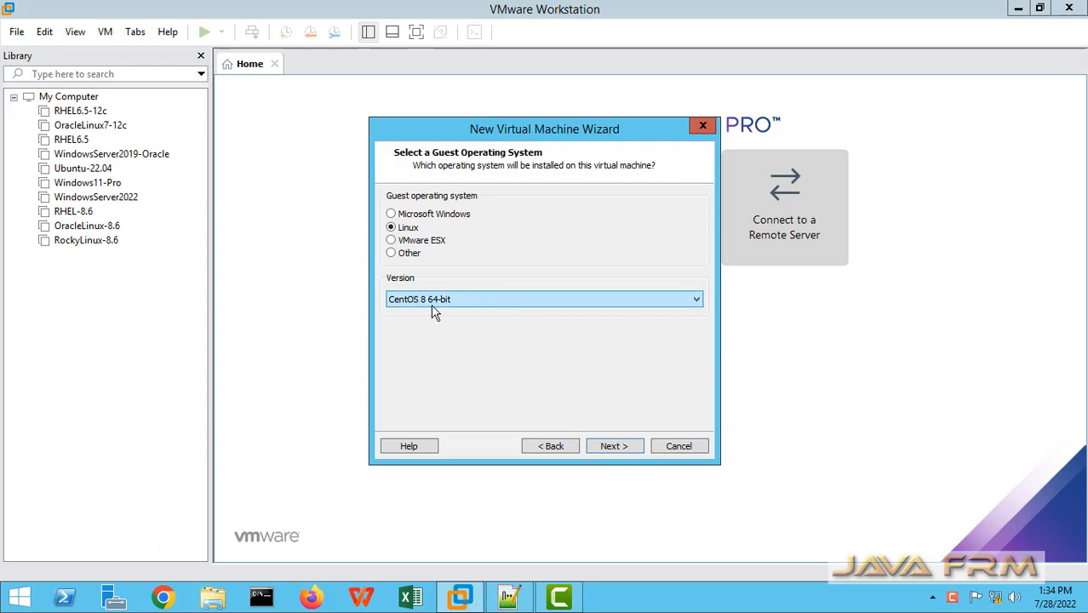
left_click(614, 446)
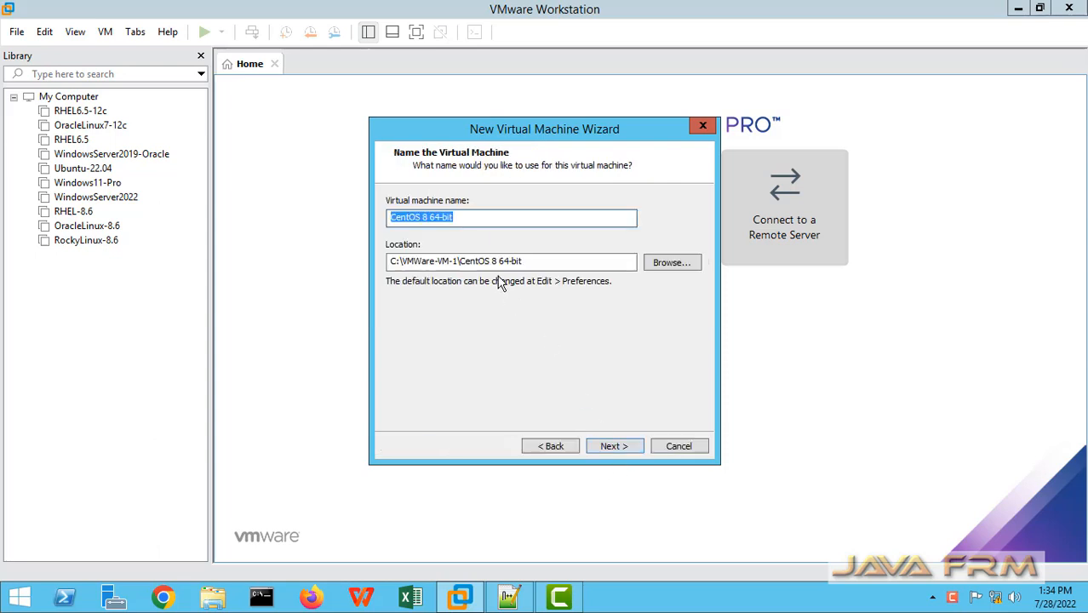
- Name the machine AlmaLinux-8.6 and accept a 40 GB split disk
type("A")
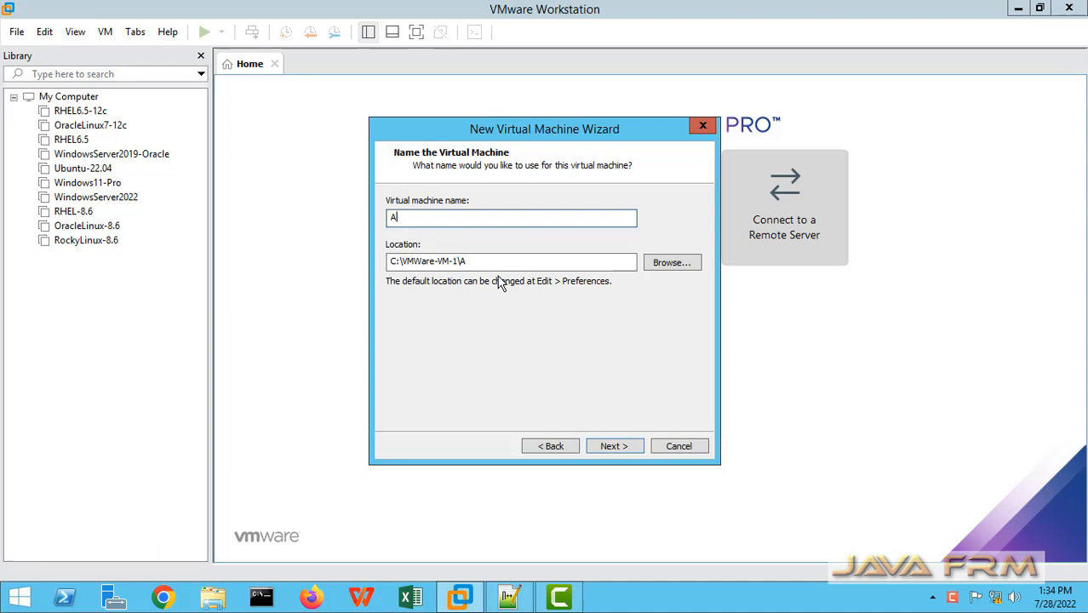
type("lmaLinux")
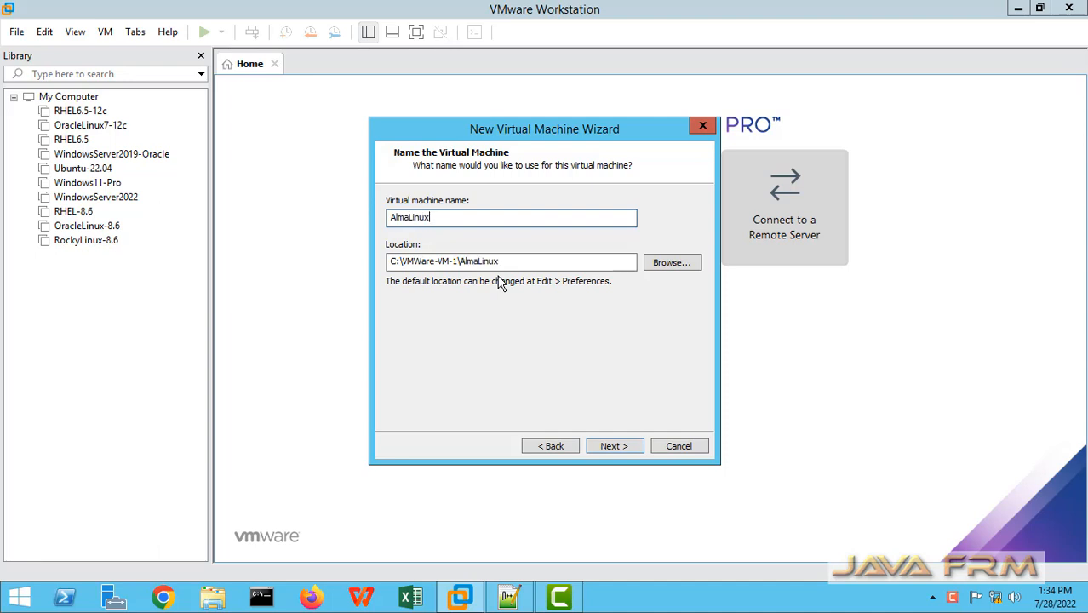
type("-8")
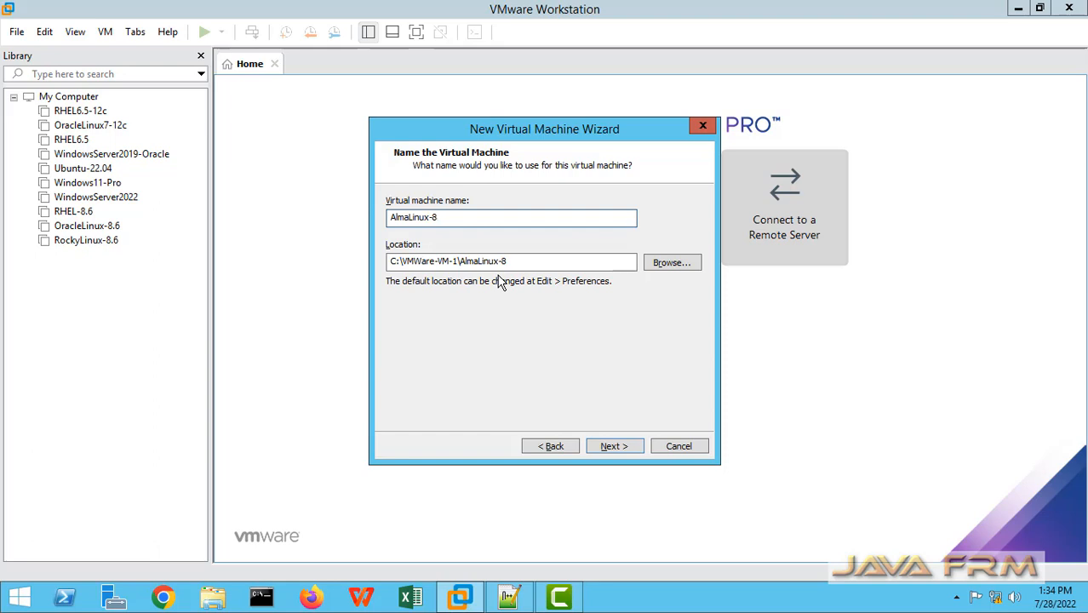
type(".6")
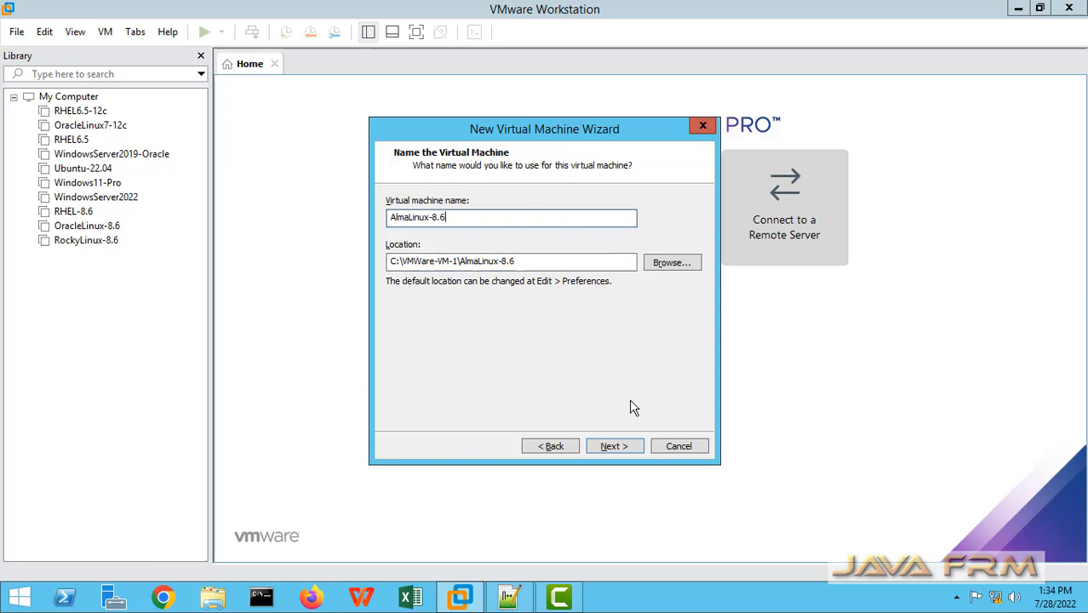
left_click(614, 445)
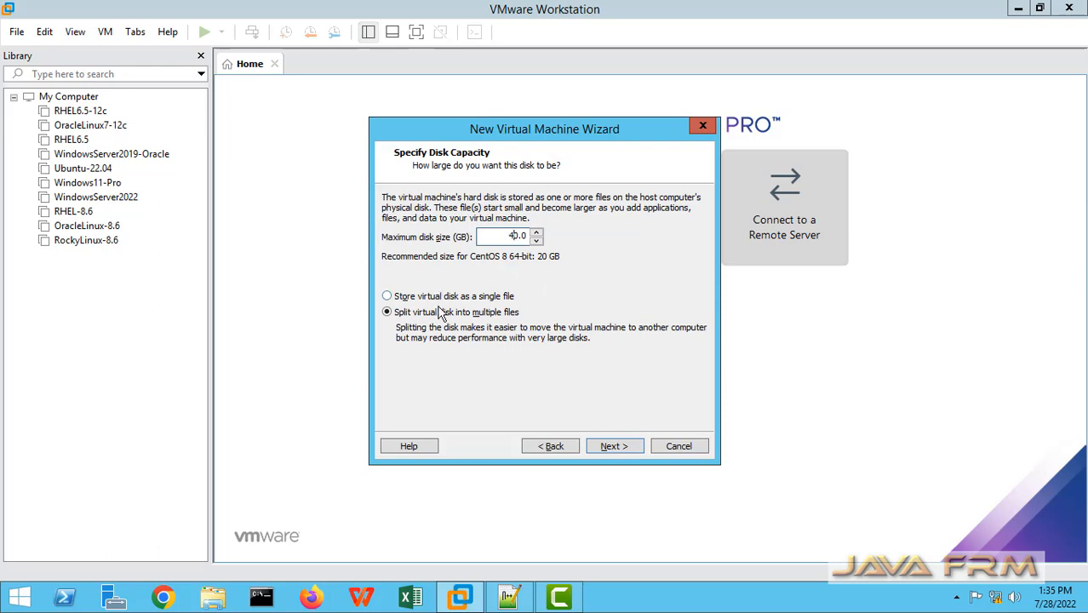
left_click(614, 446)
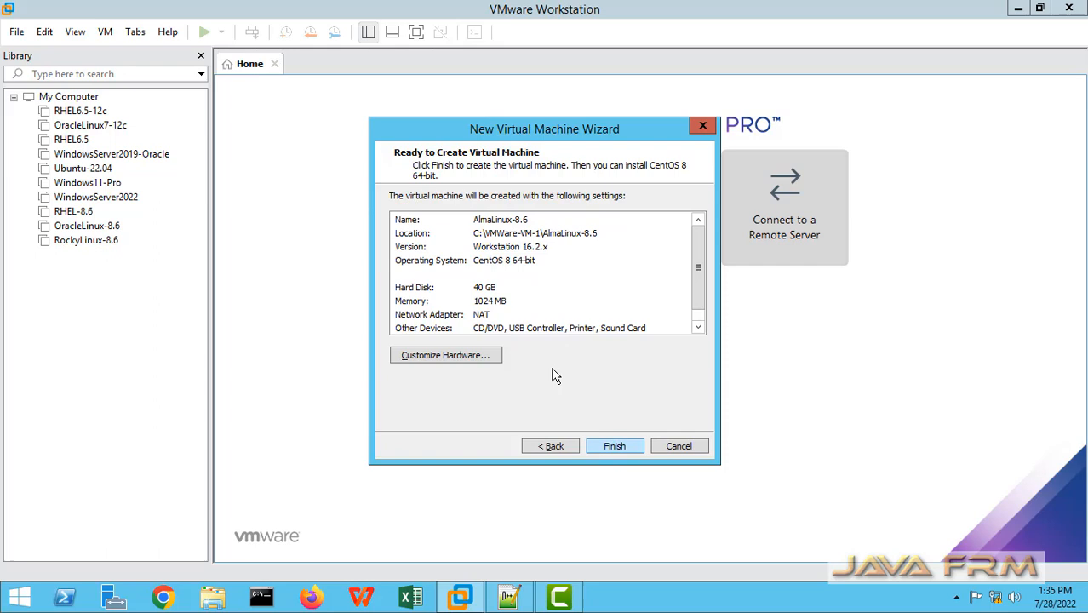
- In Customize Hardware, set memory to 8192 MB, 4 processor cores, and enable VT-x
left_click(445, 355)
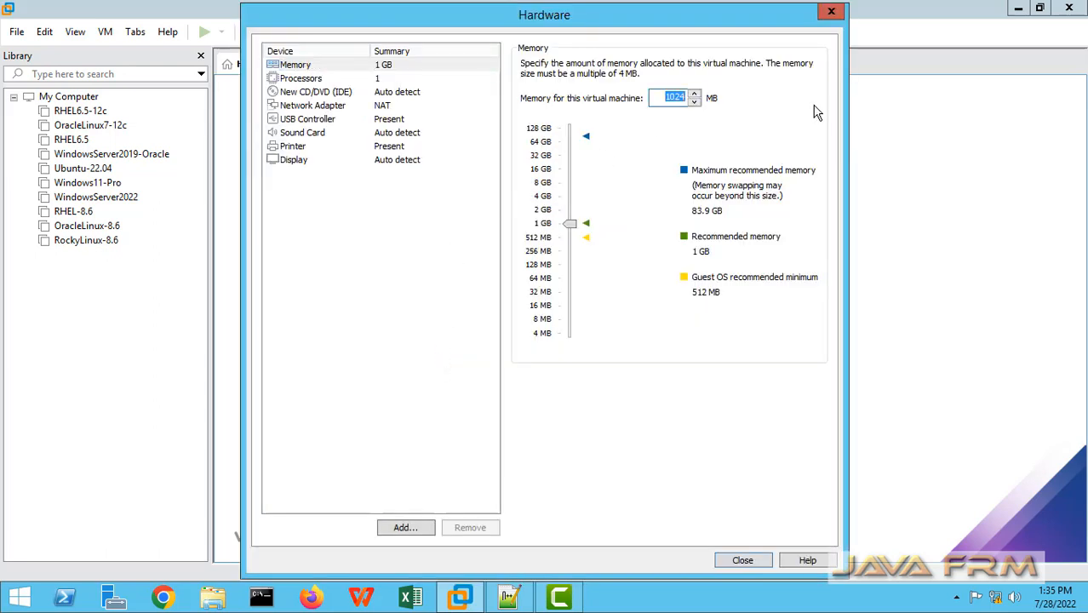
type("8192")
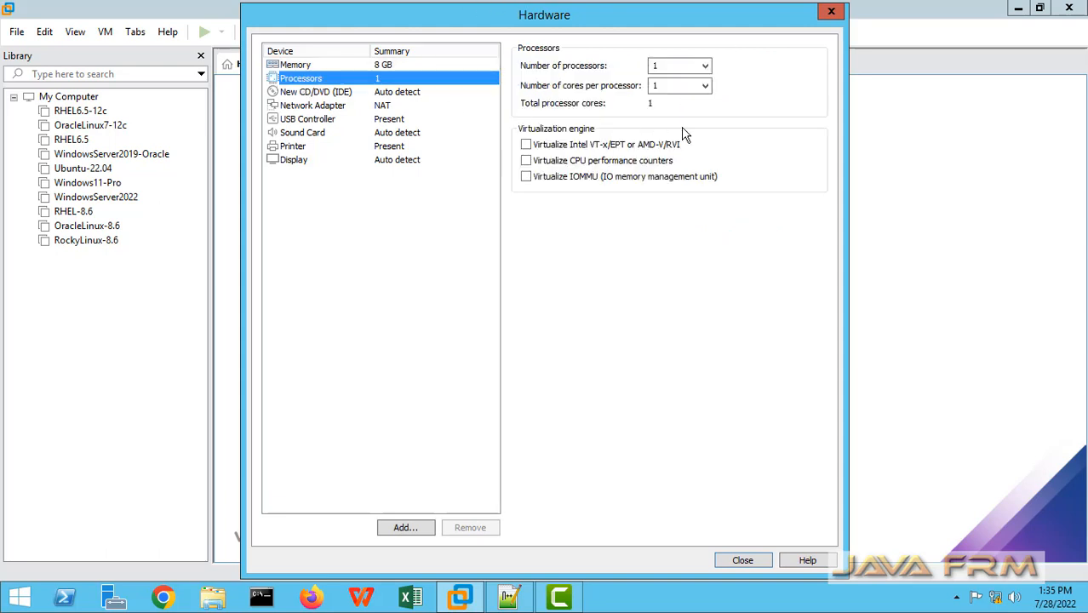
left_click(705, 85)
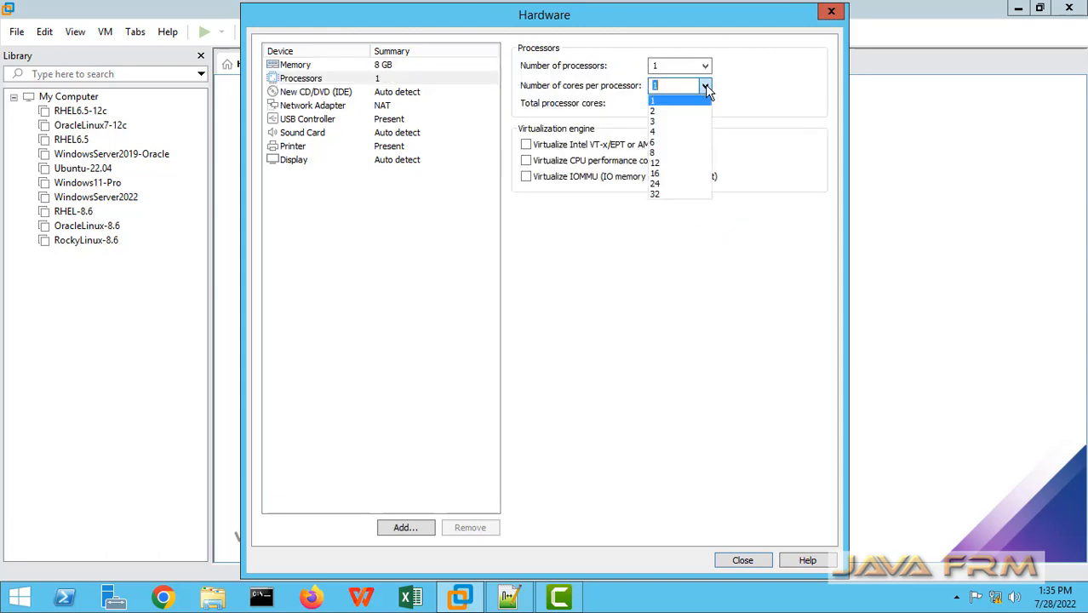
left_click(653, 132)
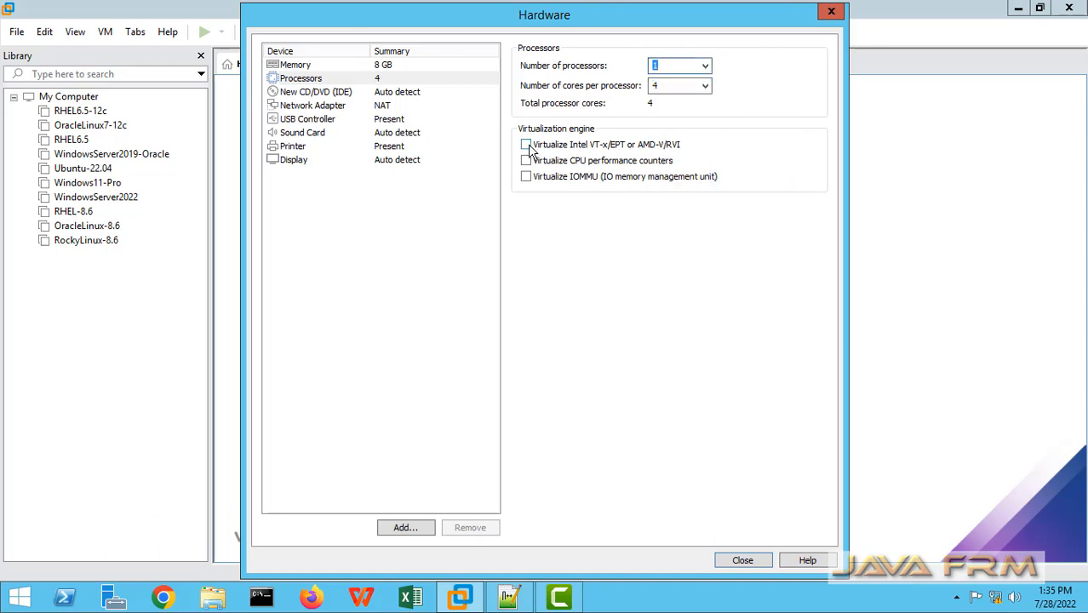
left_click(527, 144)
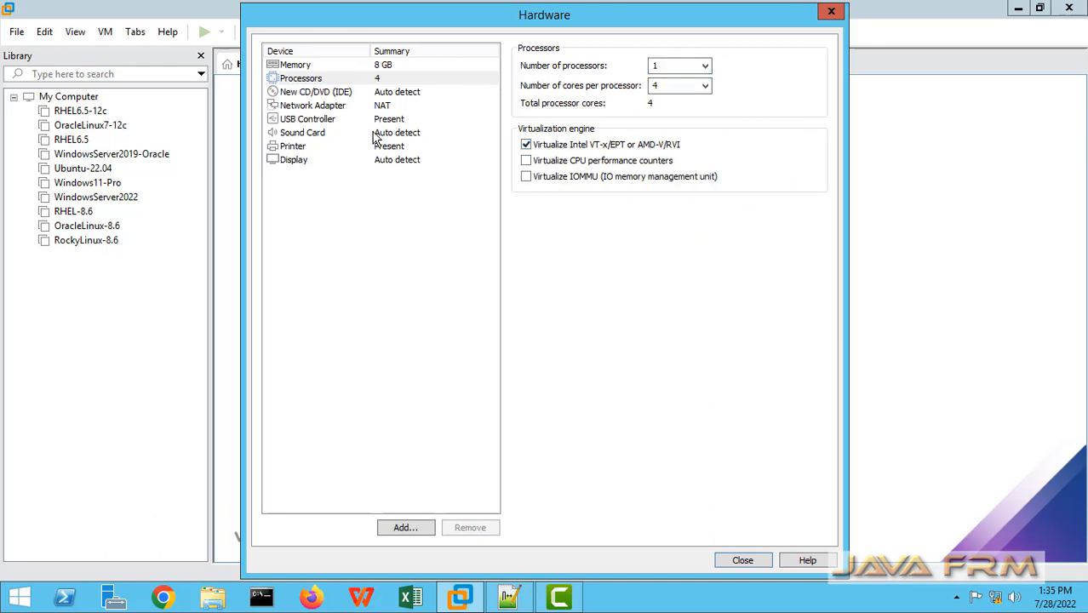
- Attach the AlmaLinux-8.6-x86_64-dvd ISO to the CD/DVD drive
left_click(315, 91)
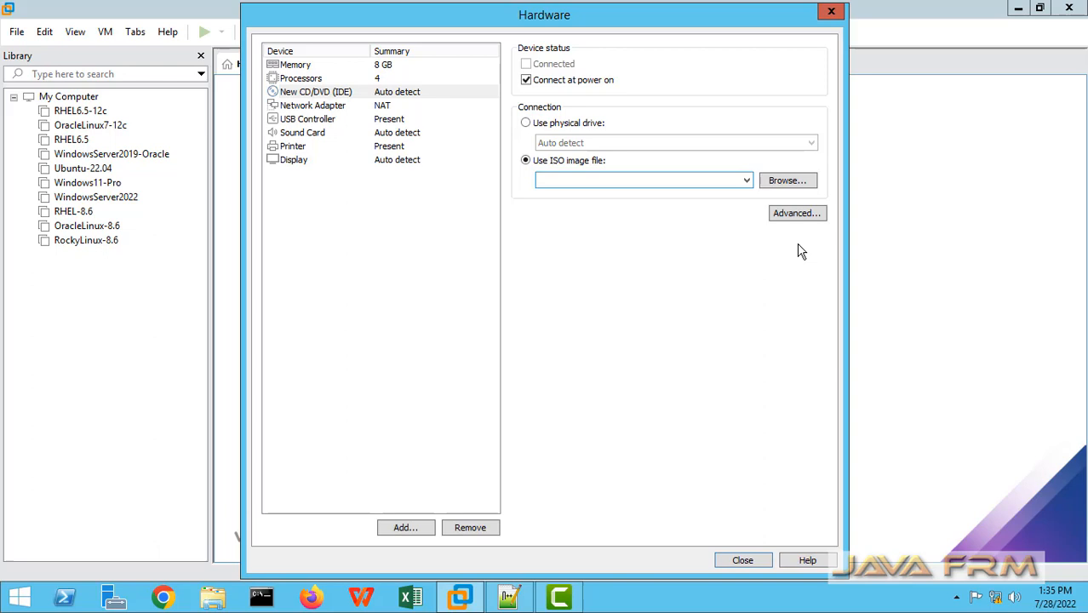
left_click(787, 180)
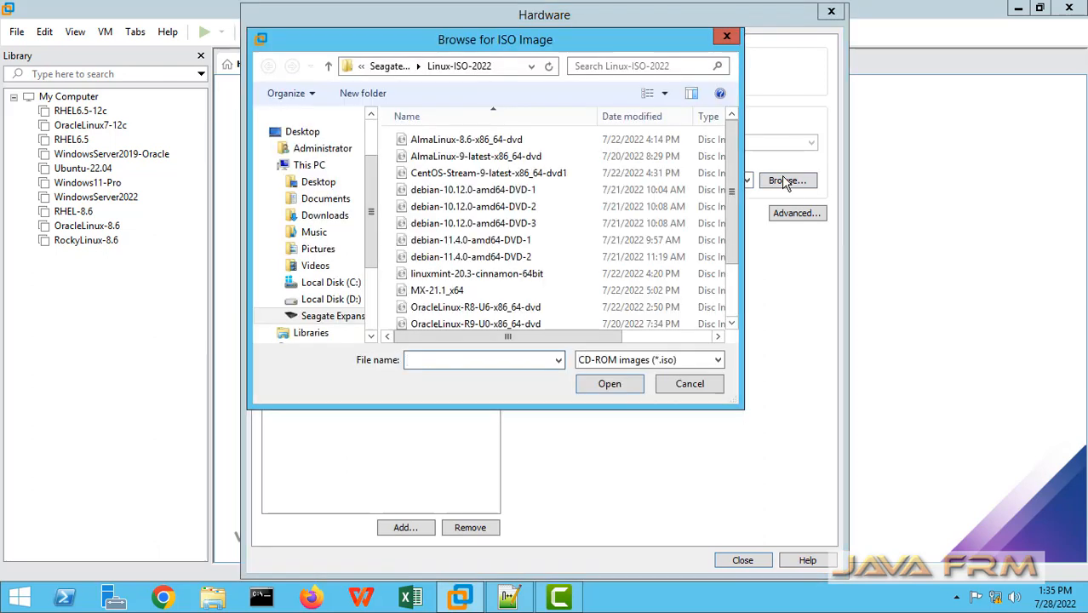
left_click(466, 138)
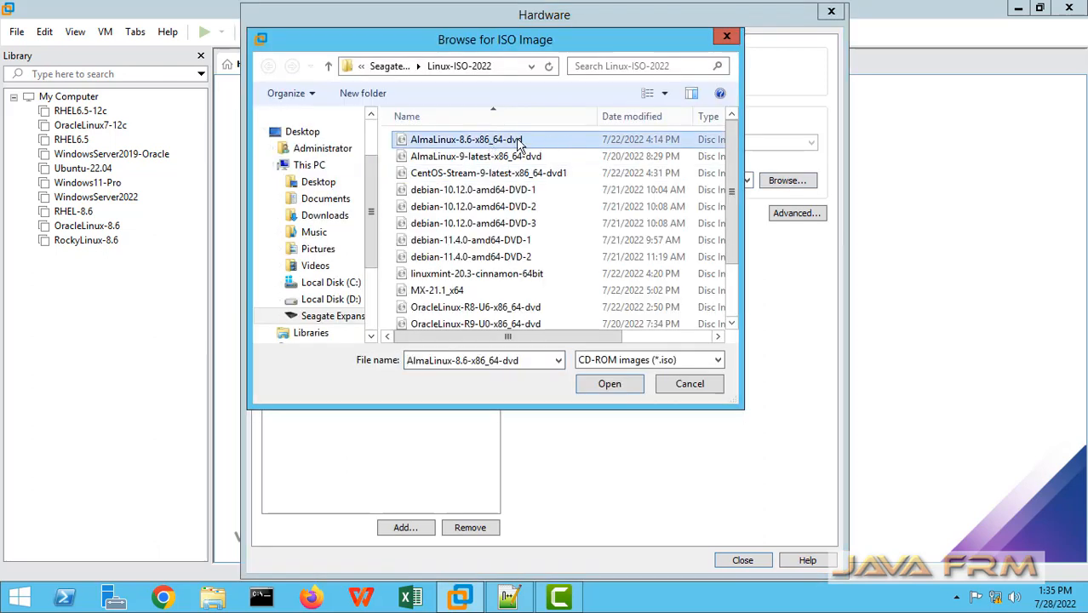
left_click(610, 383)
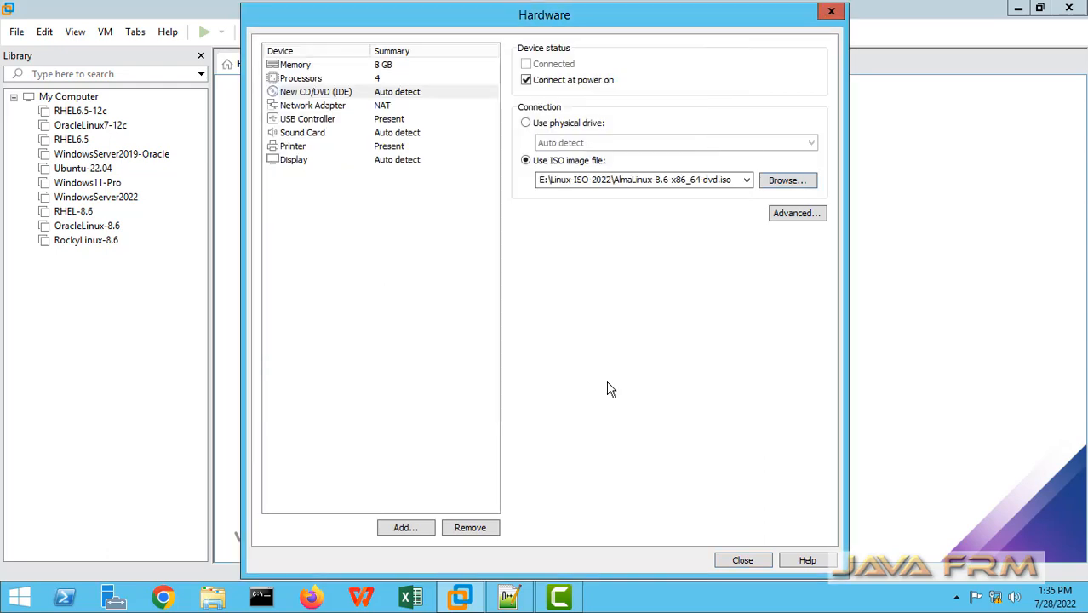
mouse_move(327, 116)
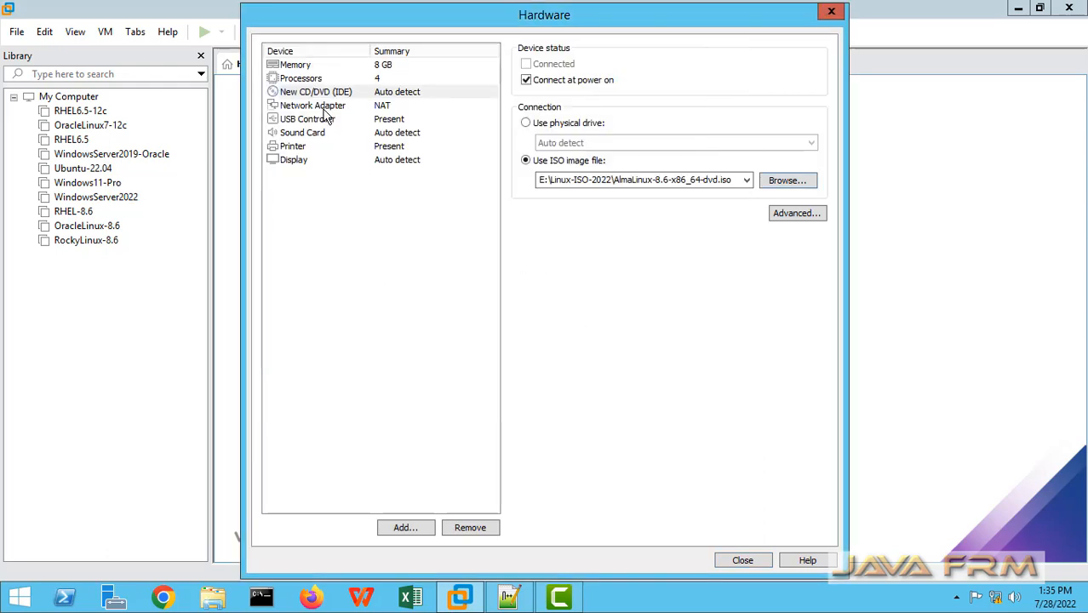
- Set the network adapter to Host-only and close hardware customization
left_click(313, 104)
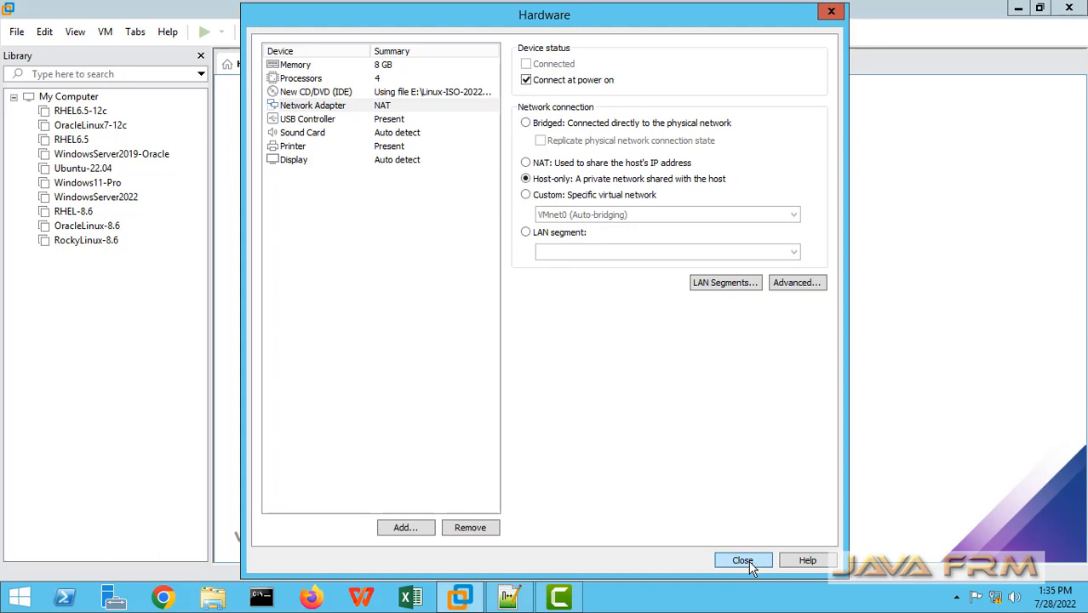
left_click(743, 560)
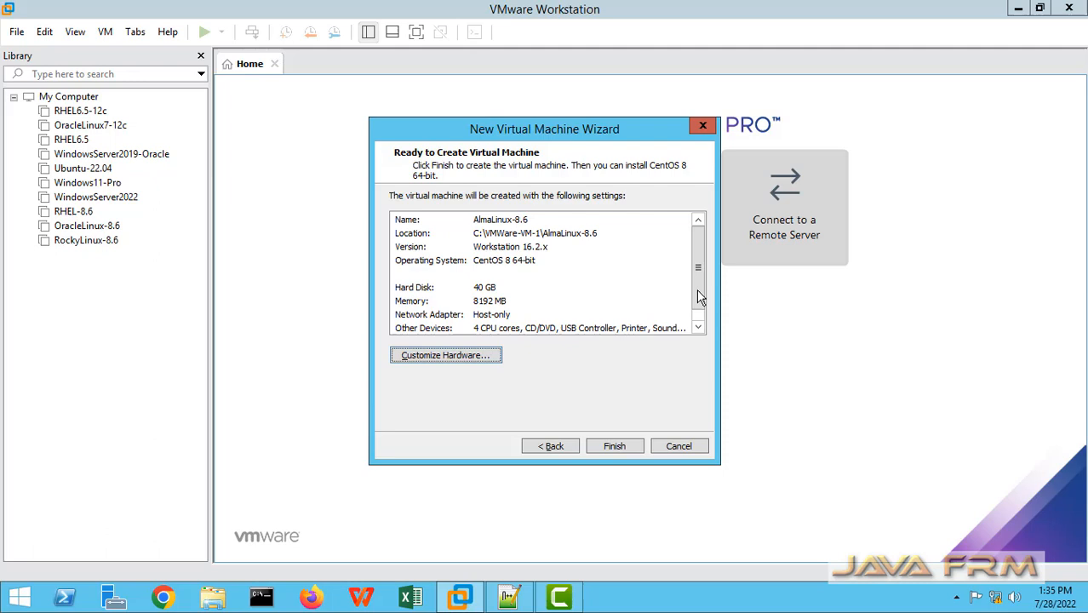
scroll("down", 3)
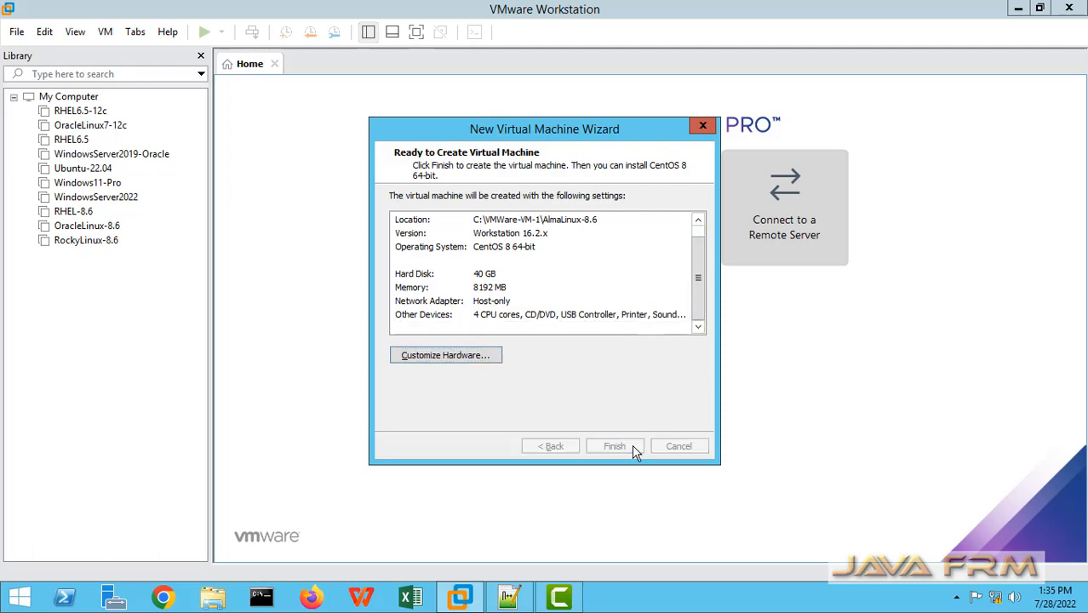
- Finish creating AlmaLinux-8.6 and power it on to boot the installer
left_click(614, 446)
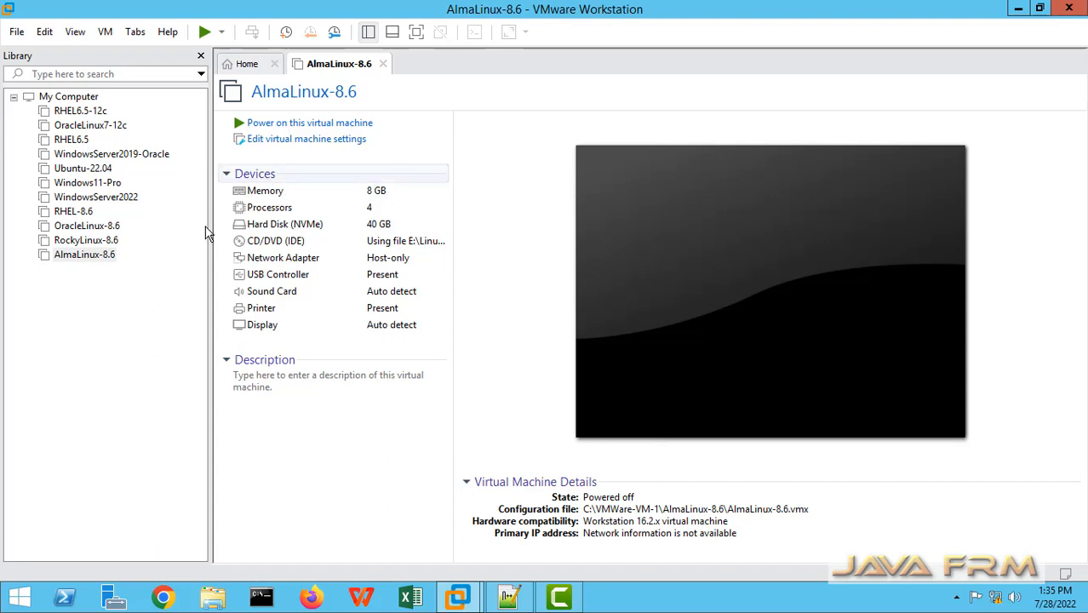
mouse_move(303, 139)
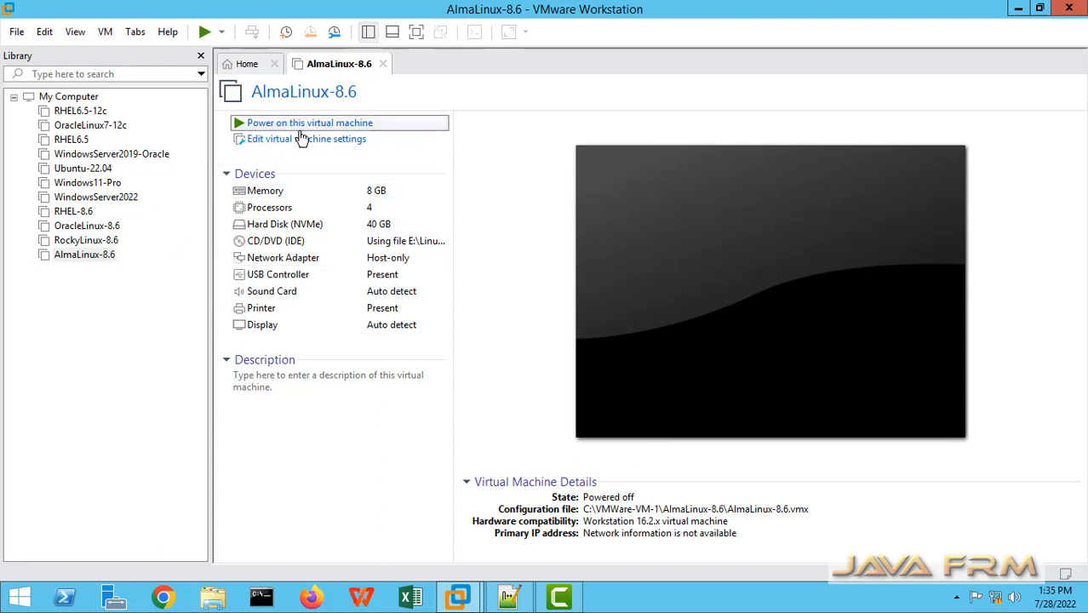
left_click(309, 123)
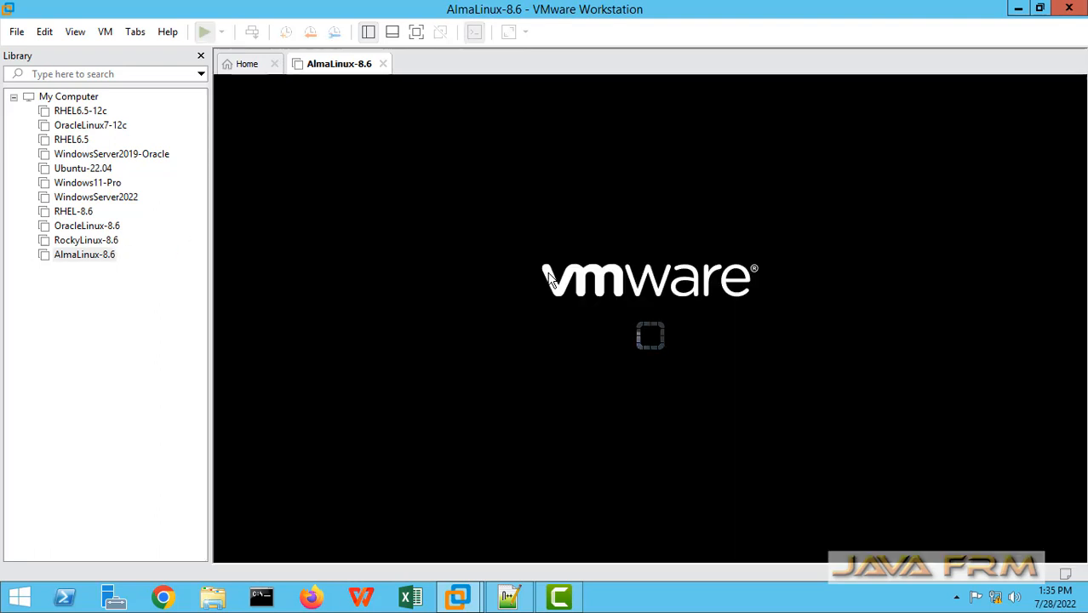
left_click(205, 32)
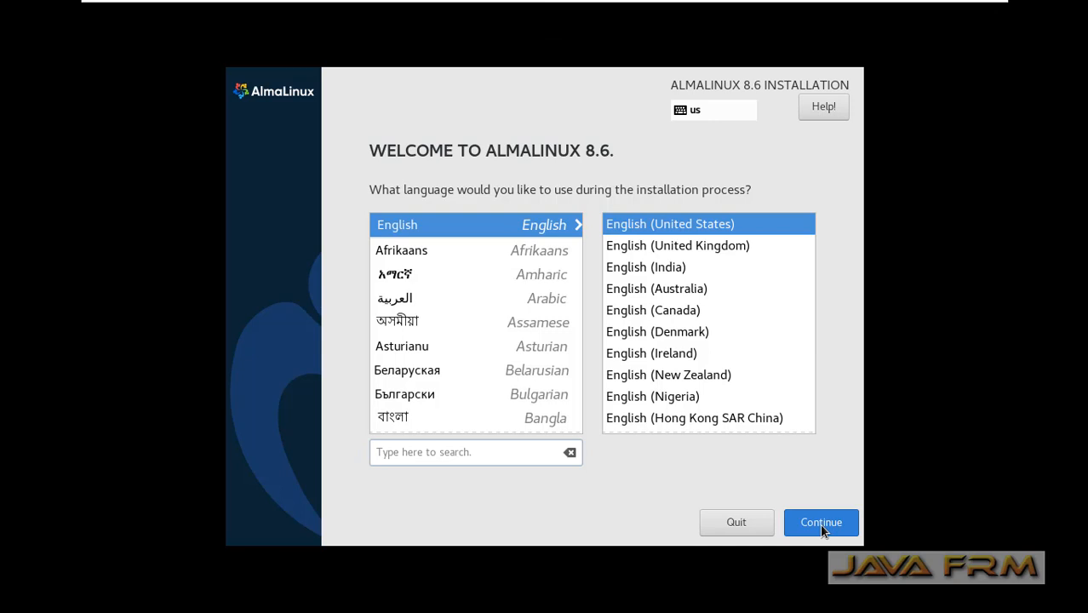
- Keep English (United States) and accept the default 40 GiB installation destination
left_click(821, 522)
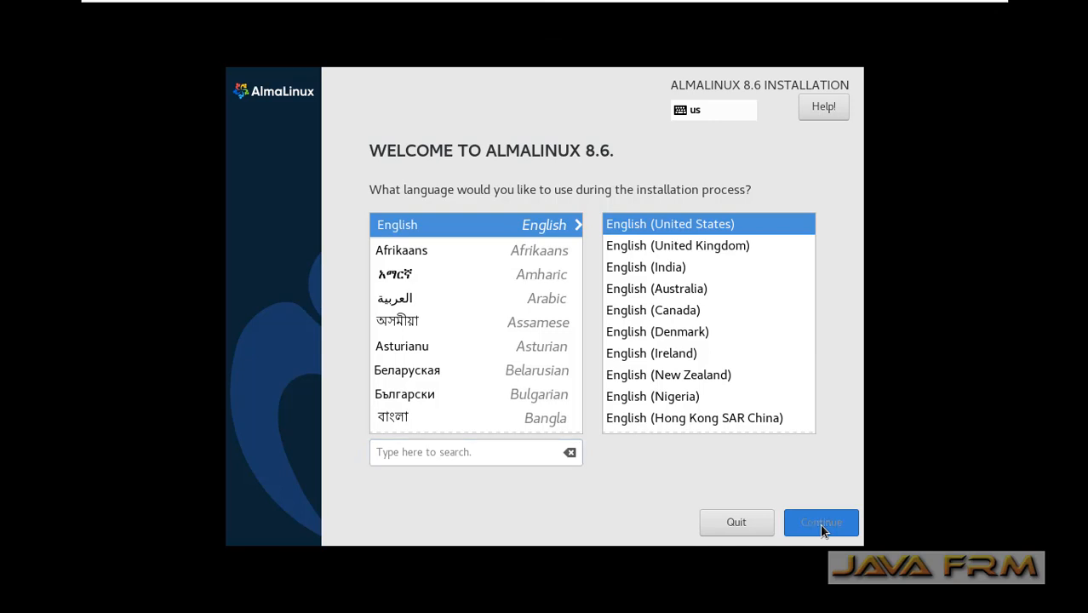
left_click(820, 522)
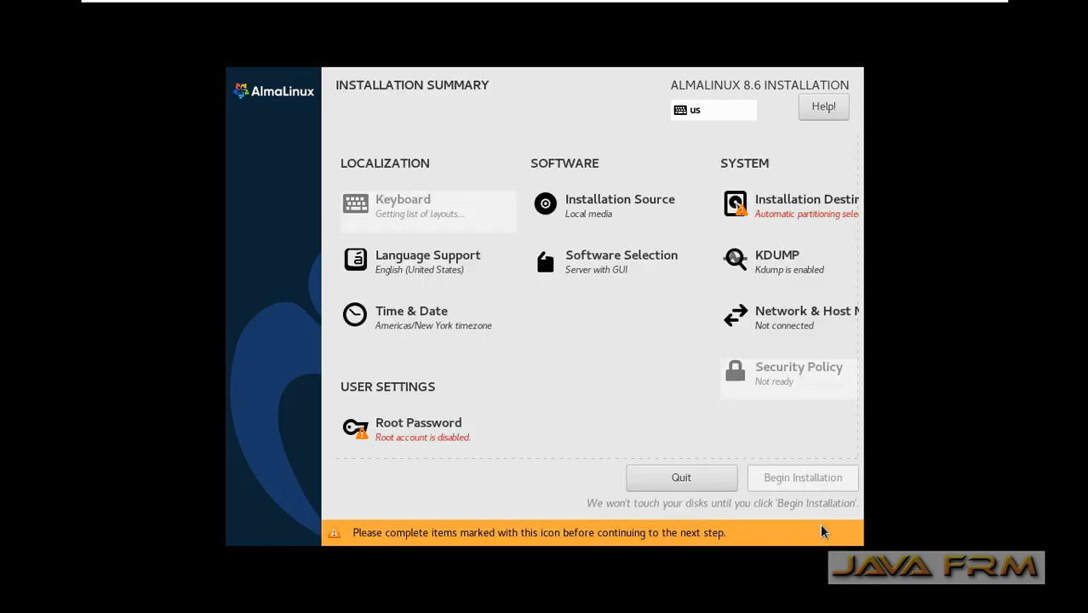
mouse_move(618, 223)
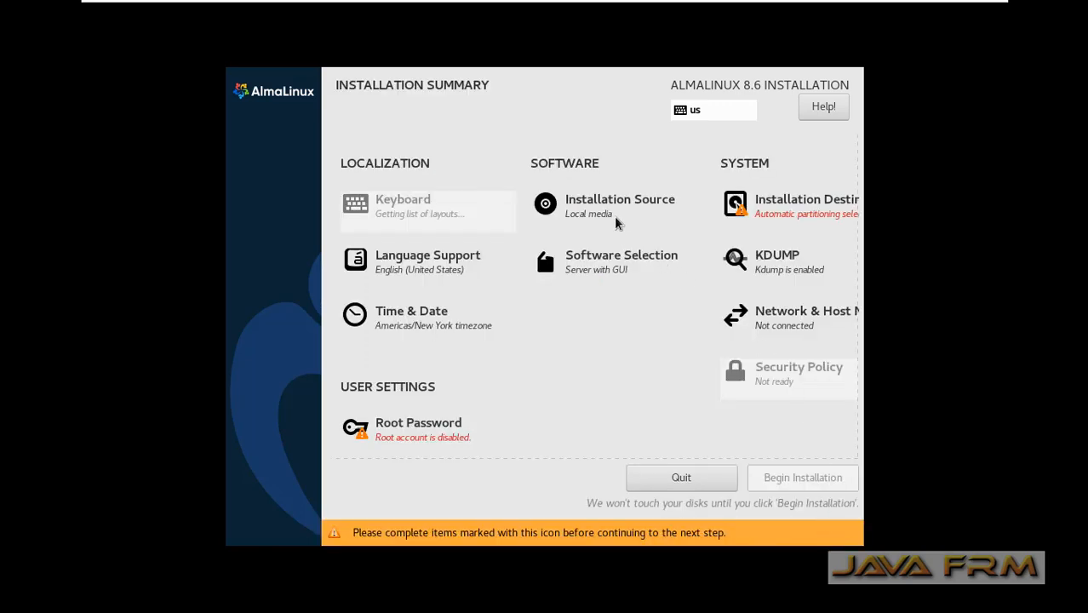
left_click(806, 205)
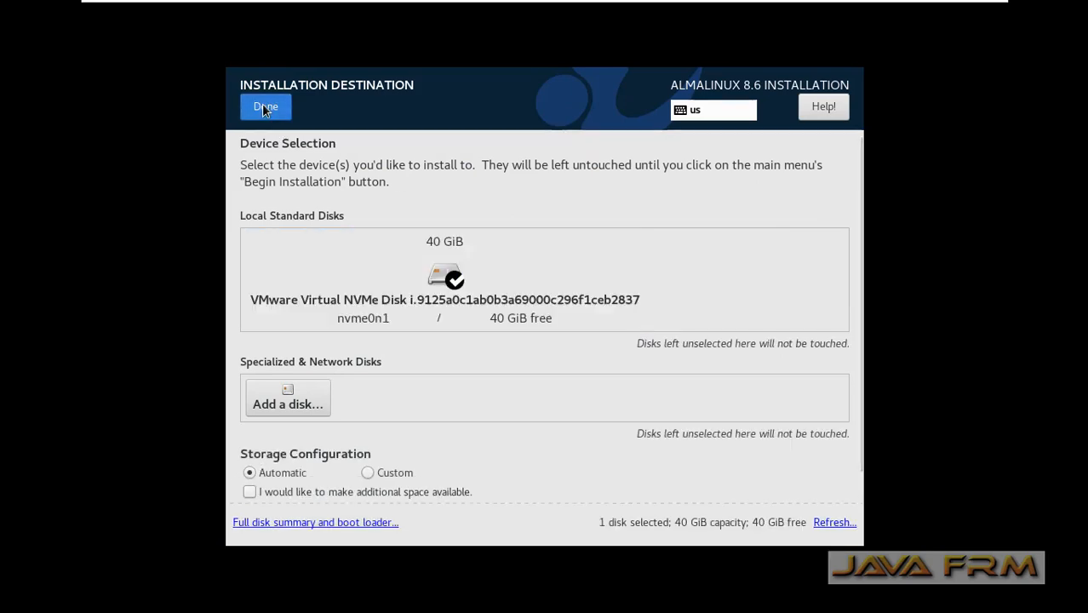
left_click(266, 107)
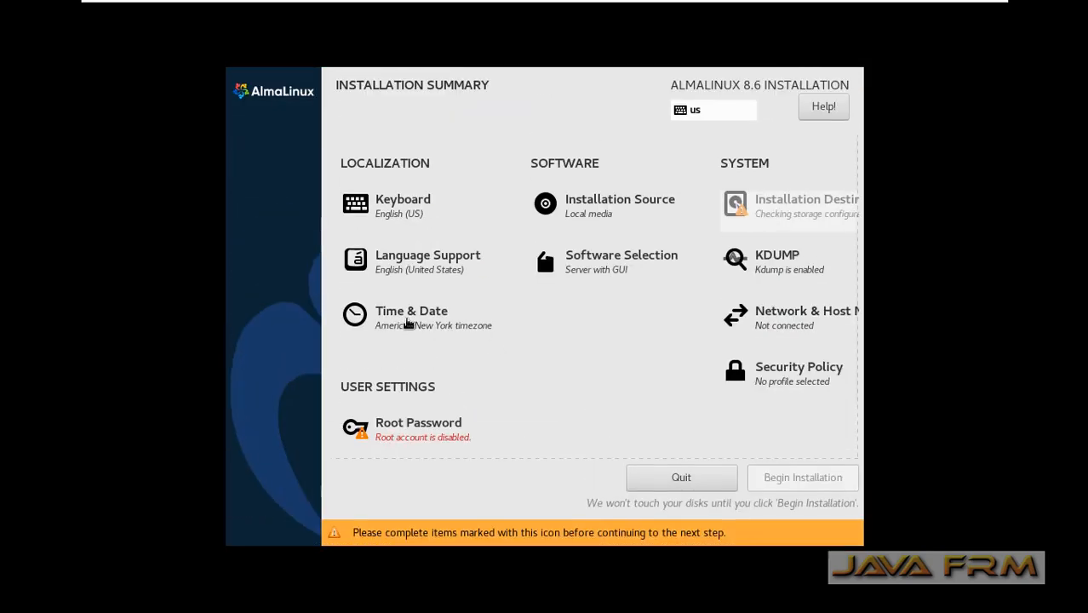
- Set the timezone to Asia/Kolkata by picking India on the map
left_click(411, 317)
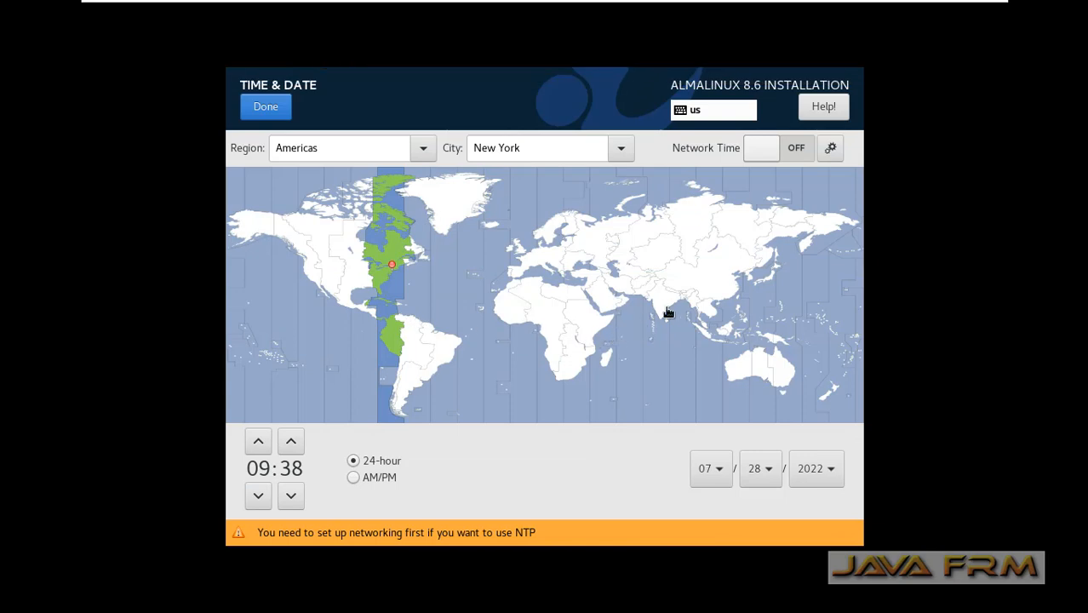
left_click(665, 295)
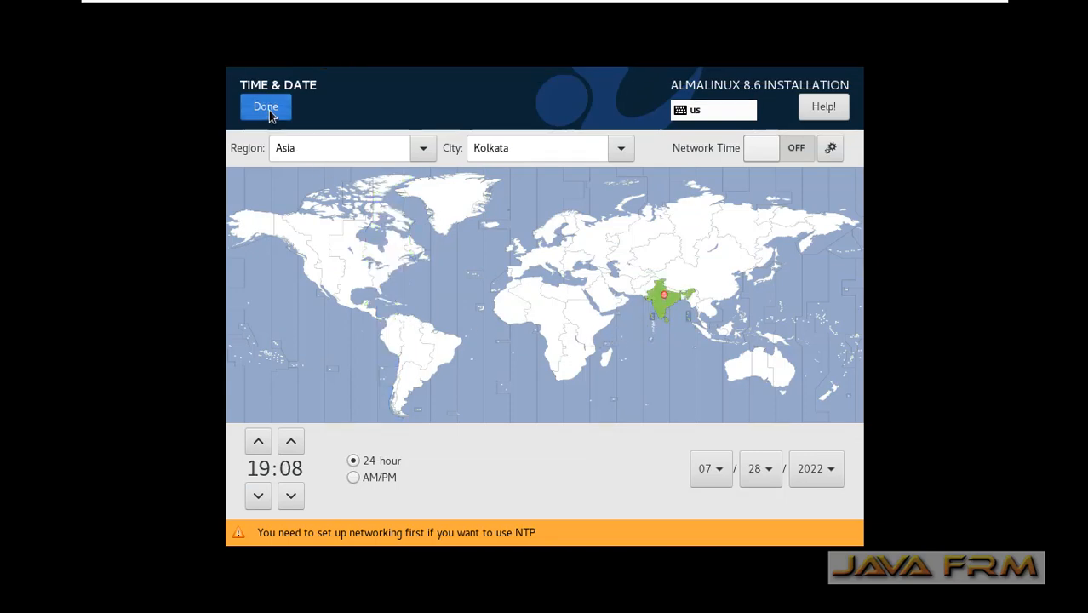
left_click(265, 107)
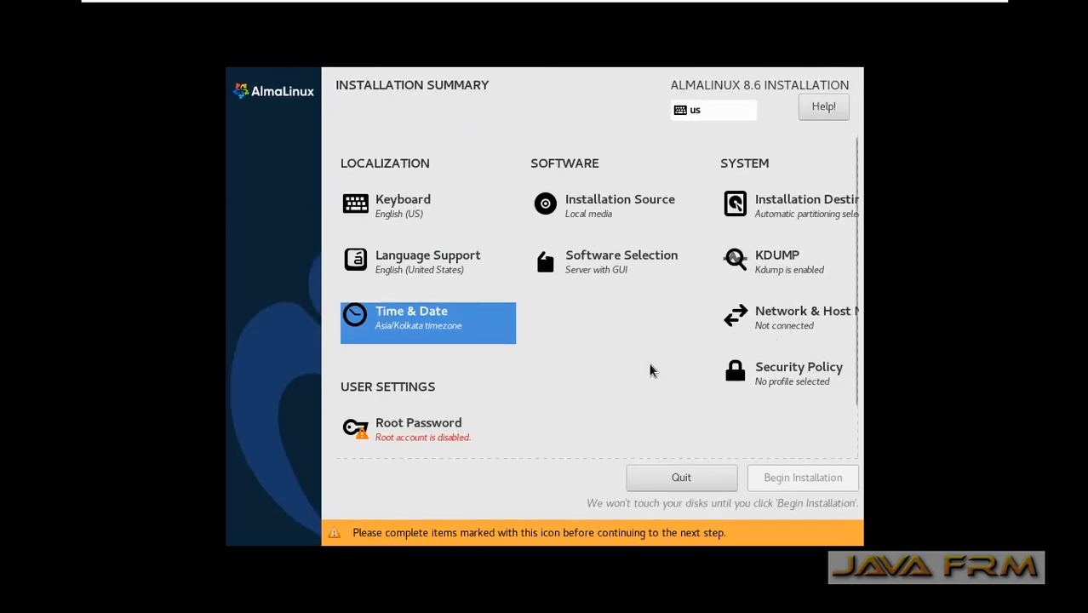
- Enter and confirm the root password
left_click(418, 428)
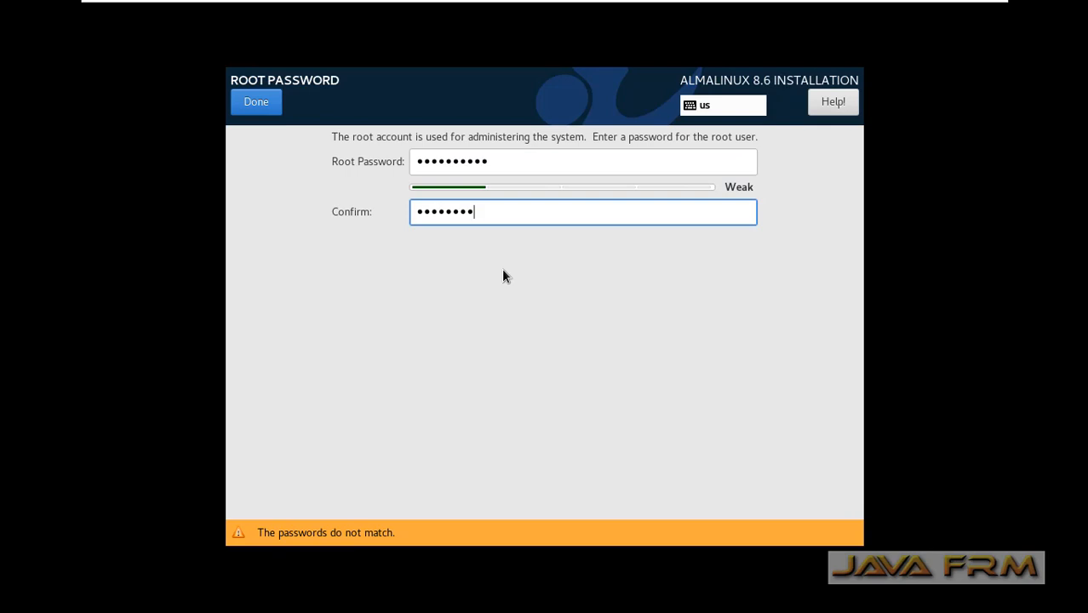
type("•")
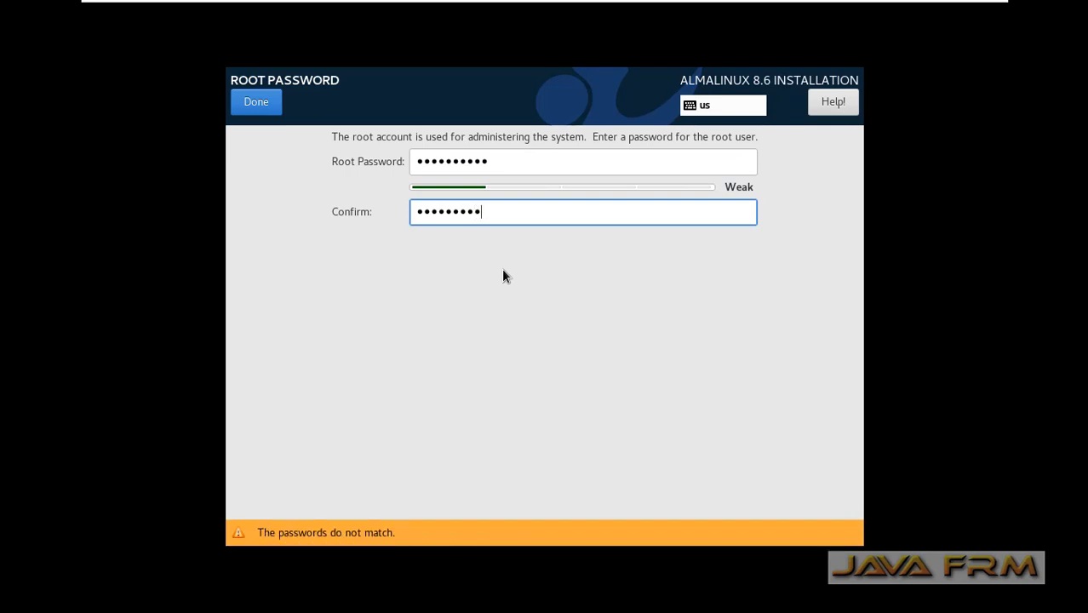
key("BackSpace")
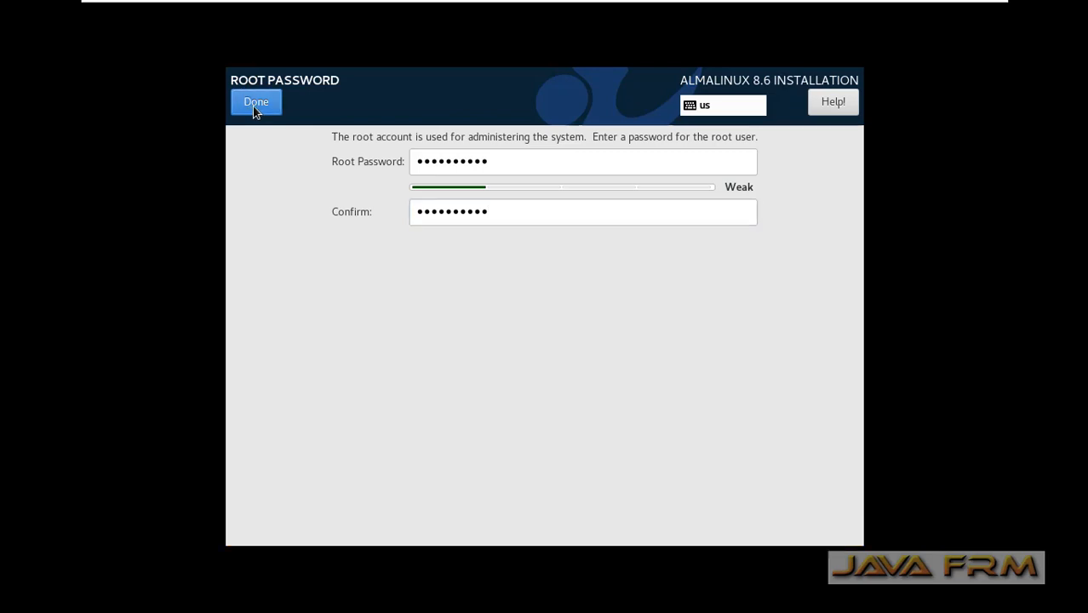
left_click(256, 102)
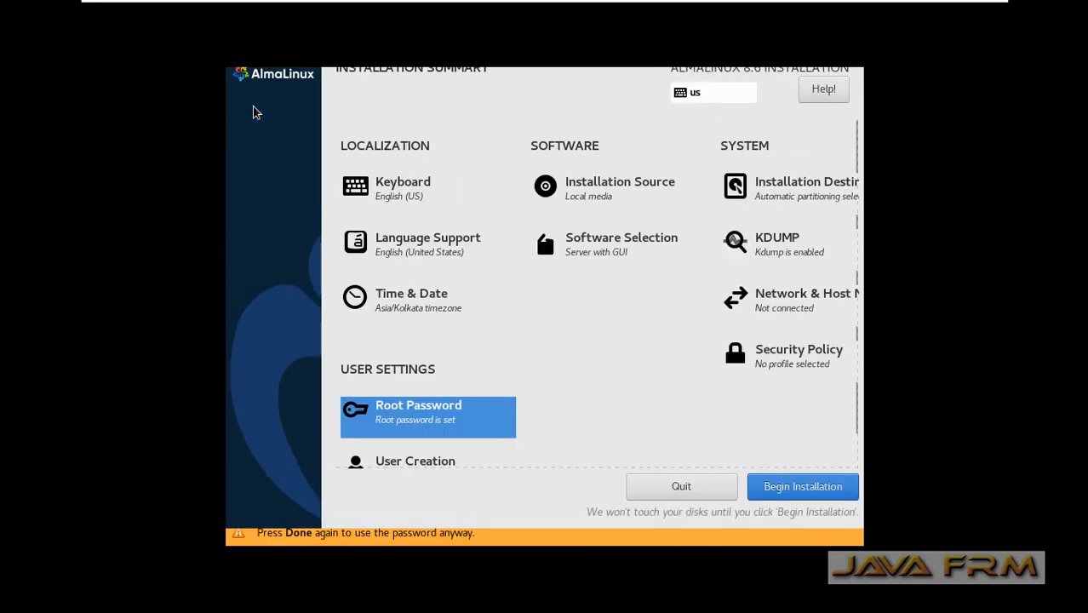
- Create local user 'ram' and enter the user's password
left_click(415, 460)
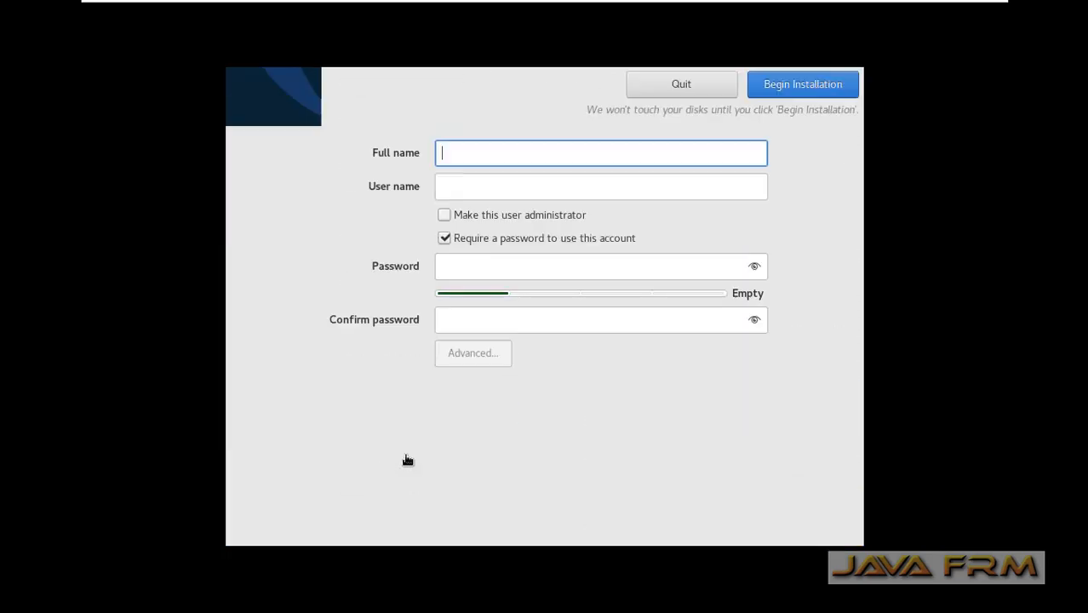
type("ramanathan")
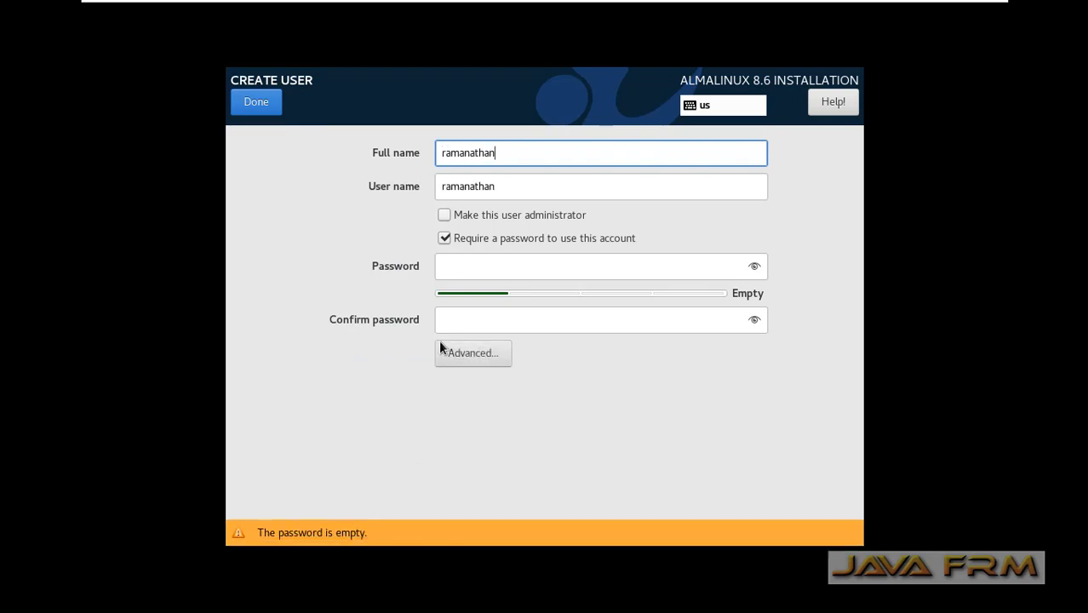
left_click(600, 265)
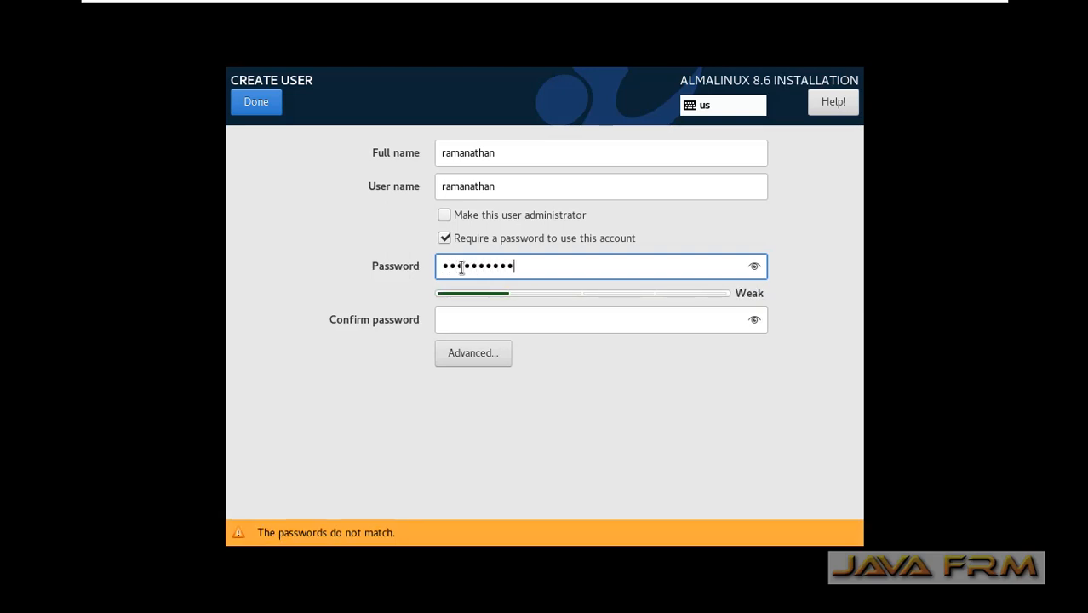
type("••••")
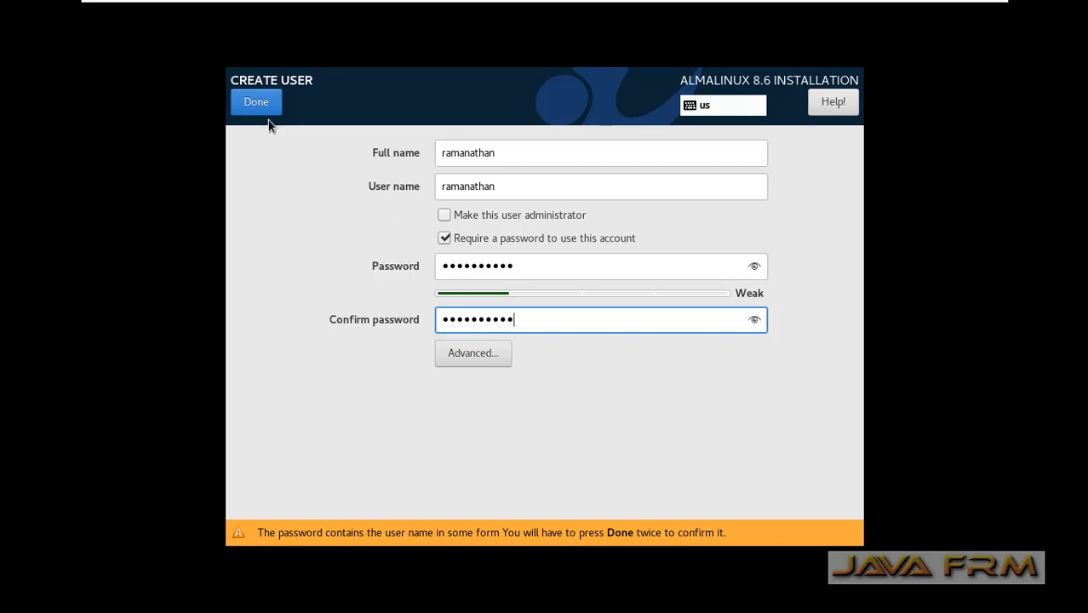
- Confirm user 'ram', begin installation, and reboot once it completes
left_click(256, 101)
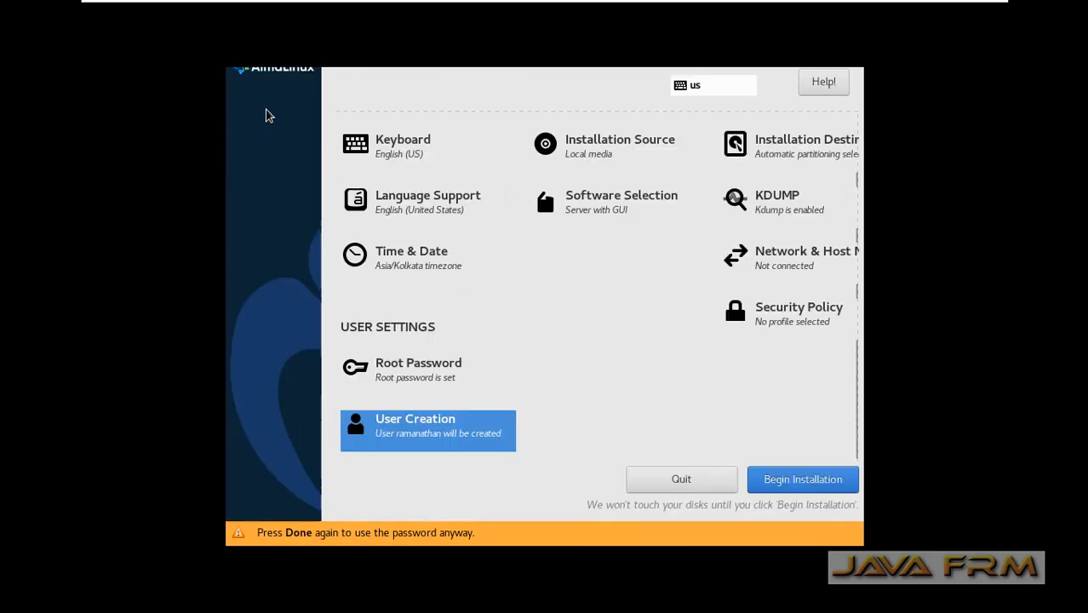
left_click(802, 479)
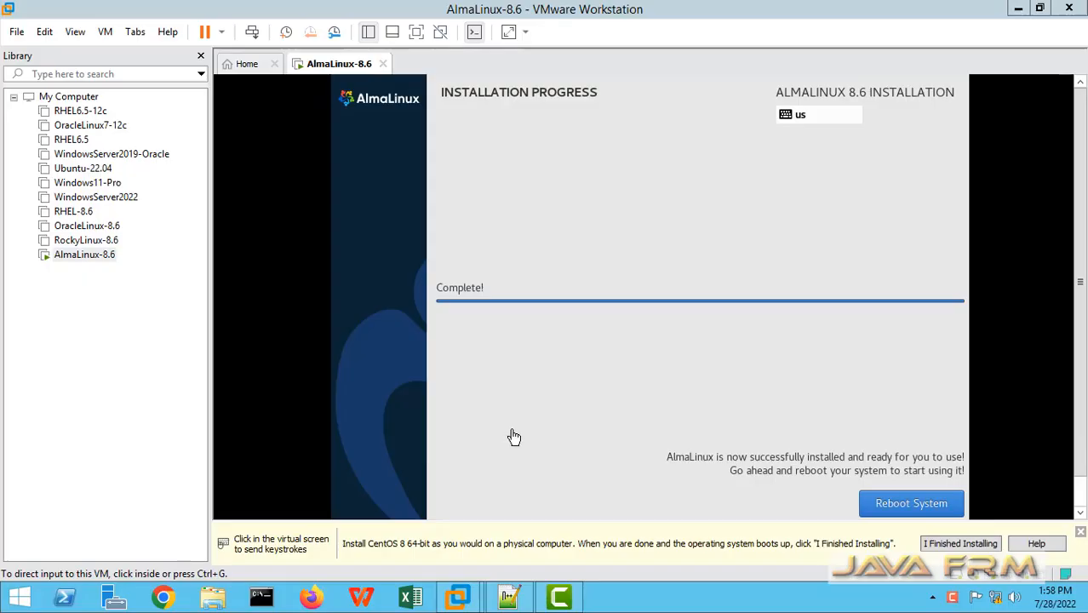
mouse_move(426, 47)
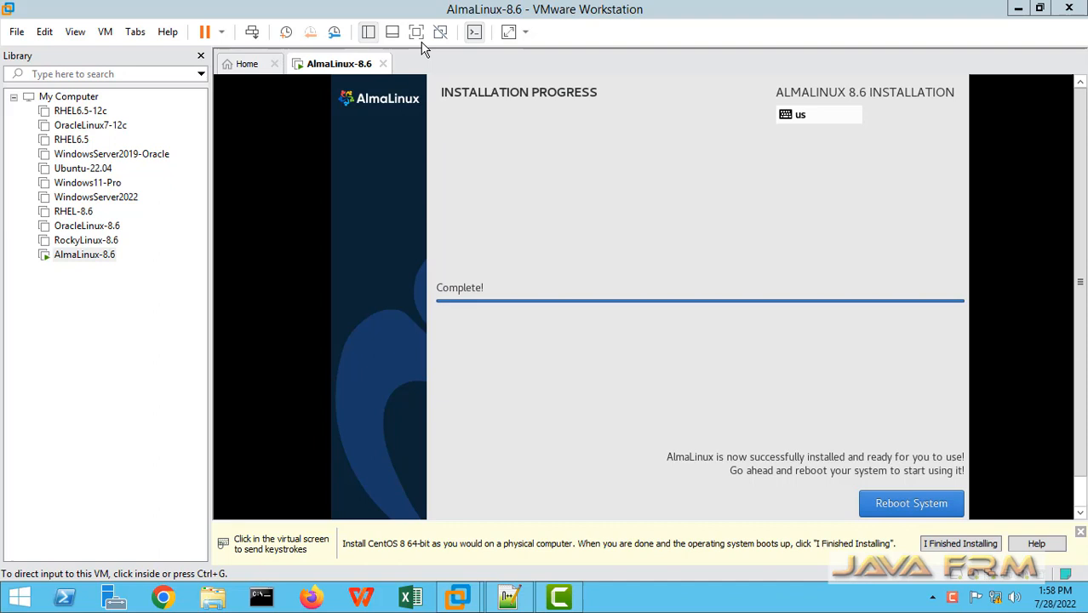
left_click(758, 400)
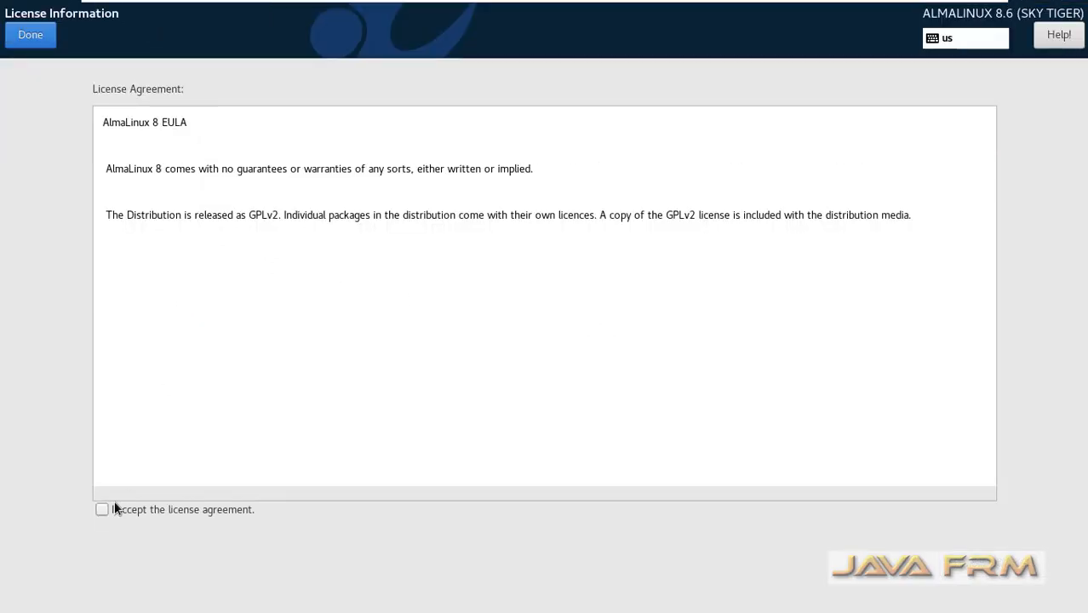
- Accept the license agreement and click Finish Configuration in Initial Setup
left_click(101, 510)
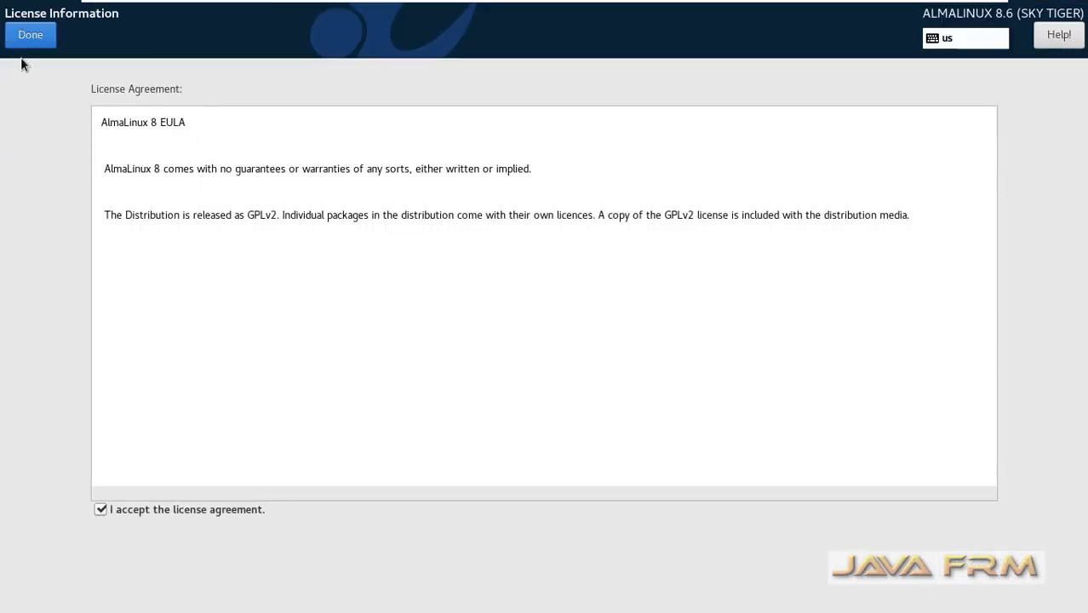
left_click(30, 34)
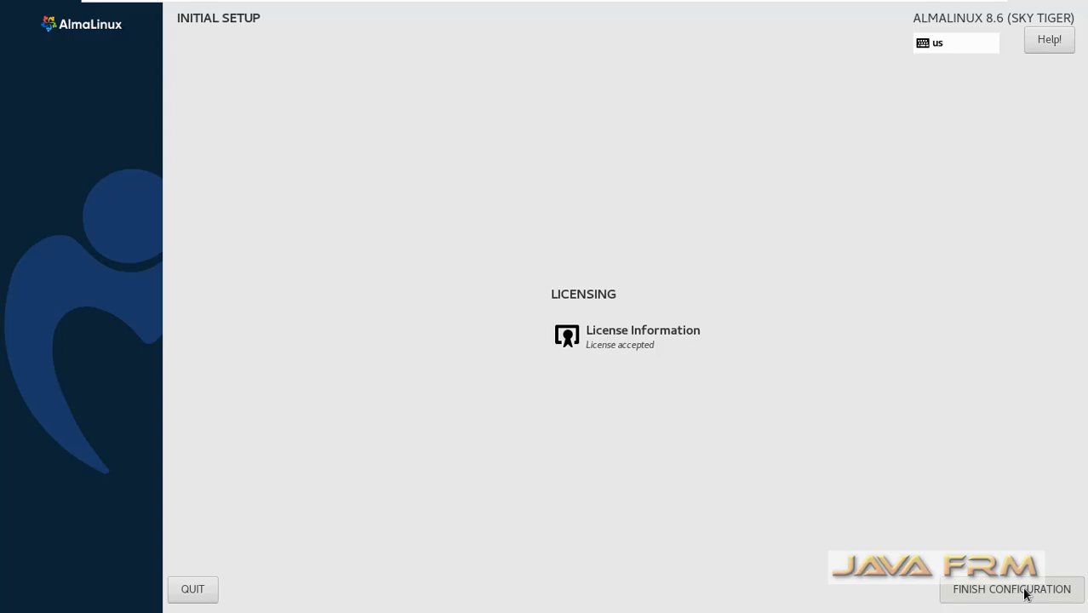
left_click(1012, 590)
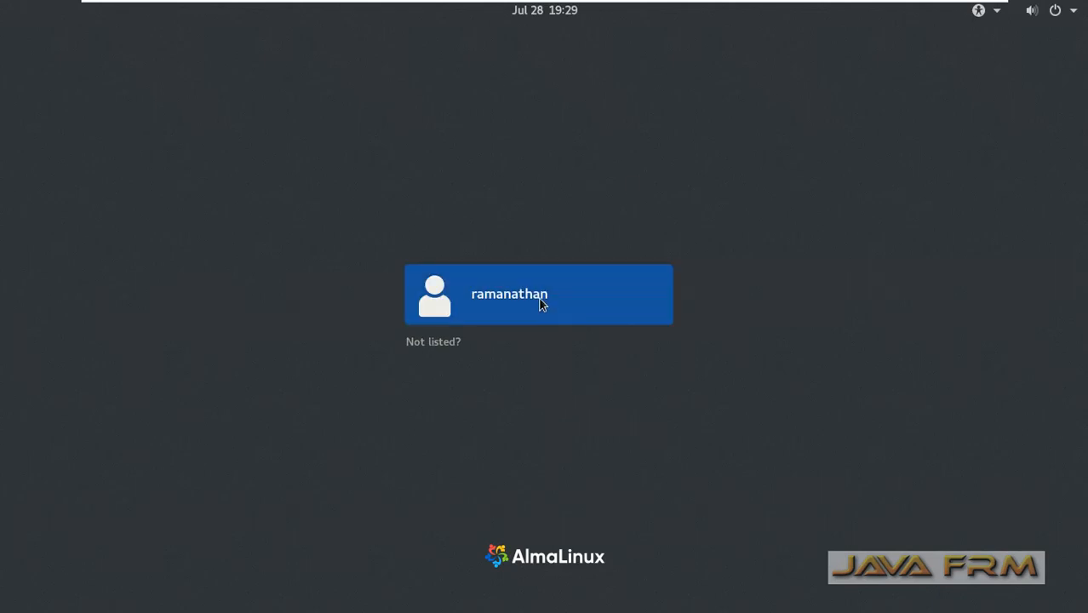
- Sign in to AlmaLinux as the new user
left_click(539, 294)
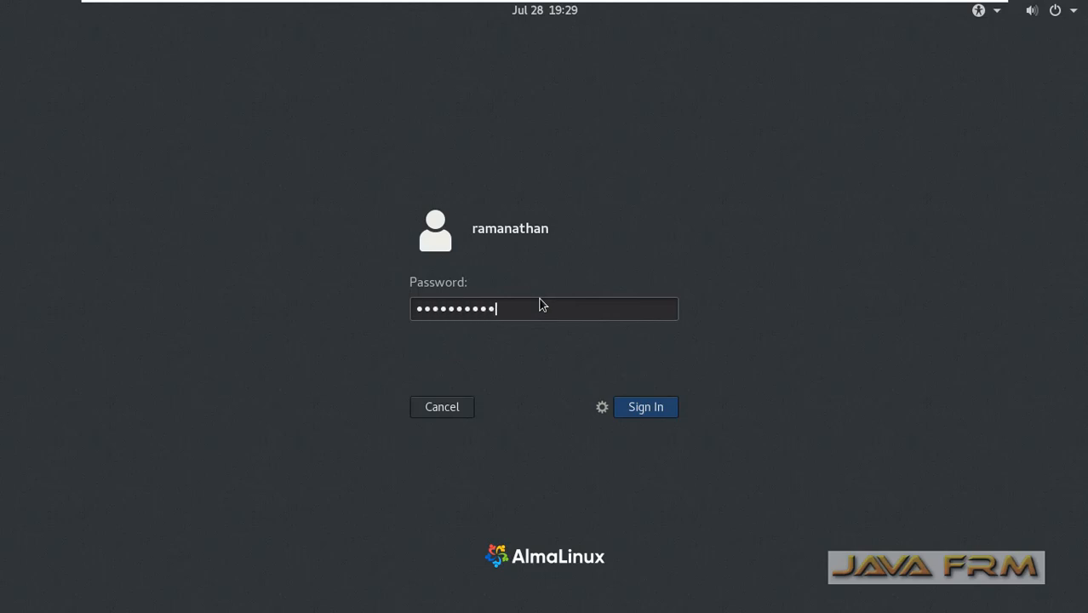
left_click(646, 406)
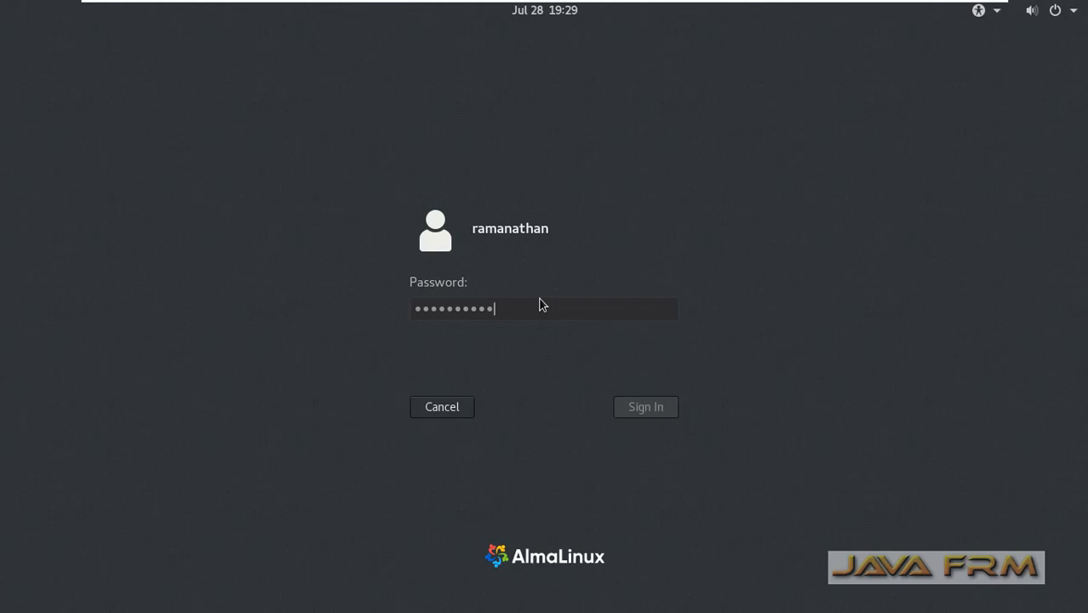
left_click(645, 407)
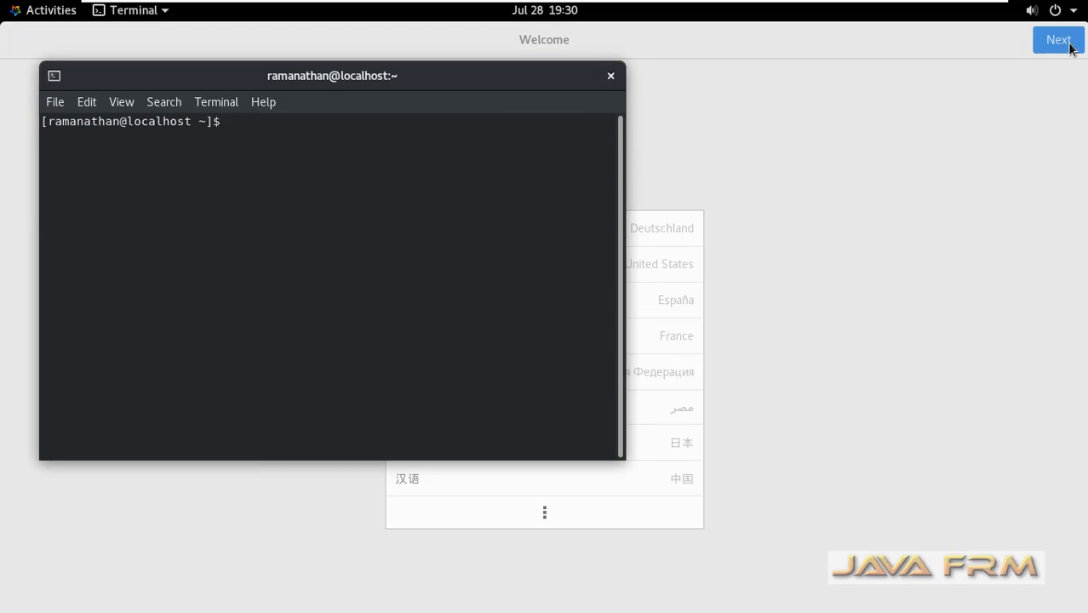
- Skip the Welcome and Privacy pages and start using AlmaLinux
left_click(1059, 39)
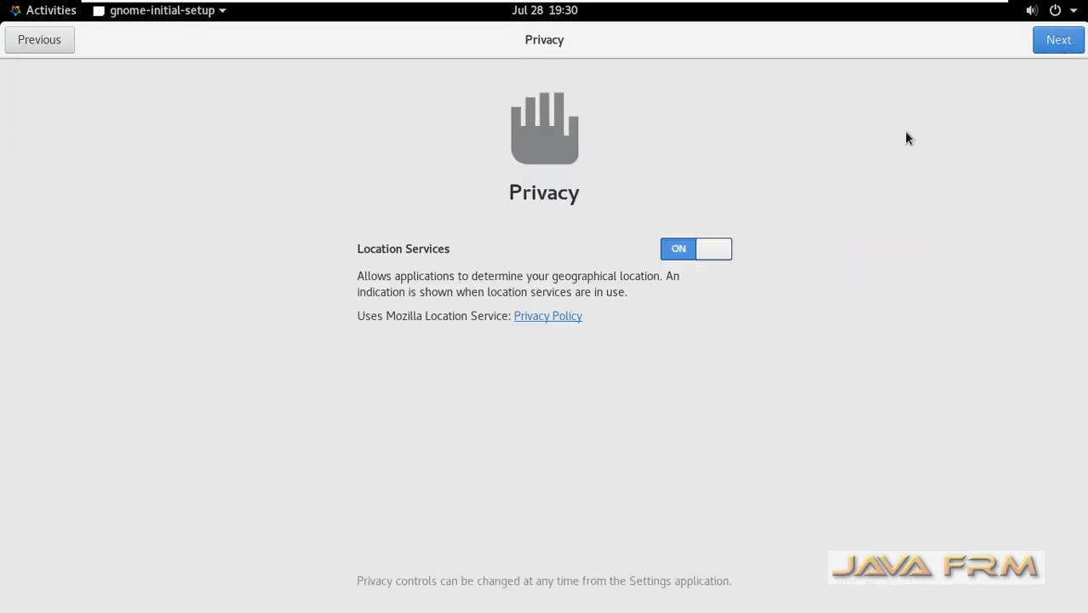
left_click(1058, 39)
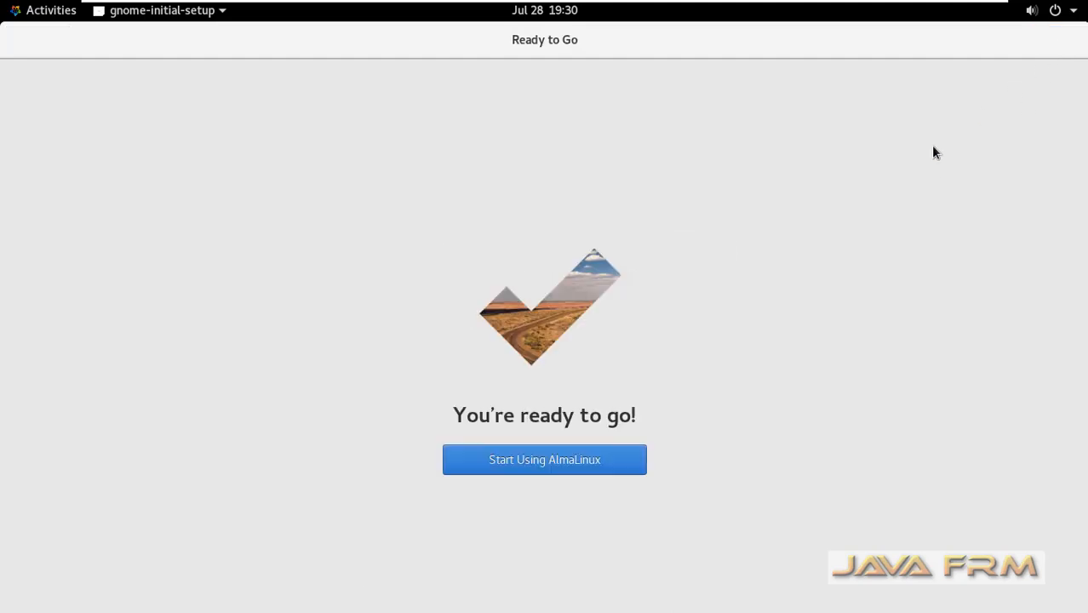
left_click(544, 459)
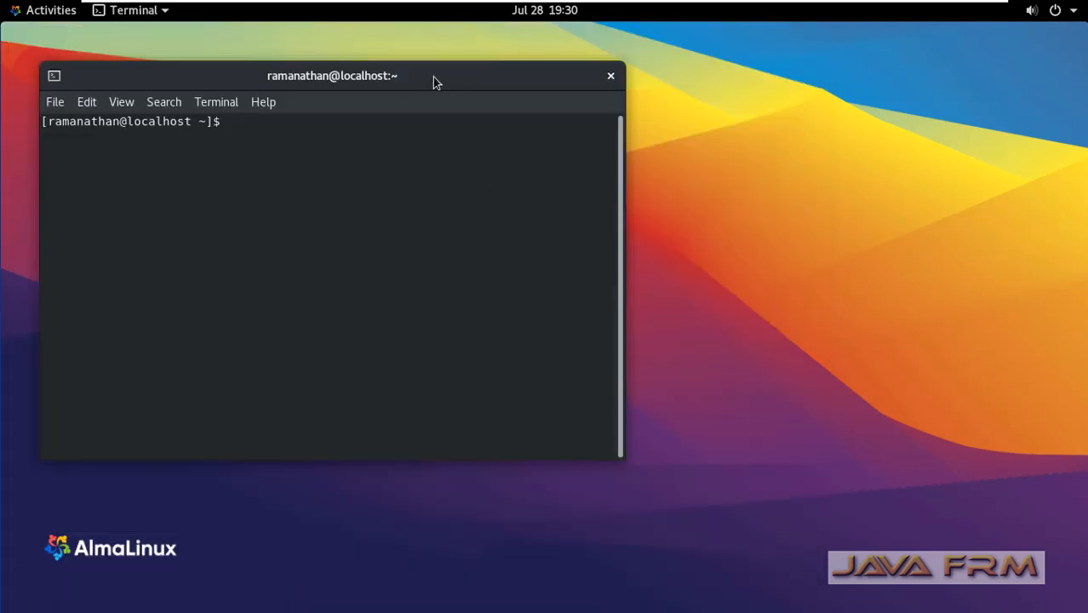
mouse_move(438, 86)
type("u")
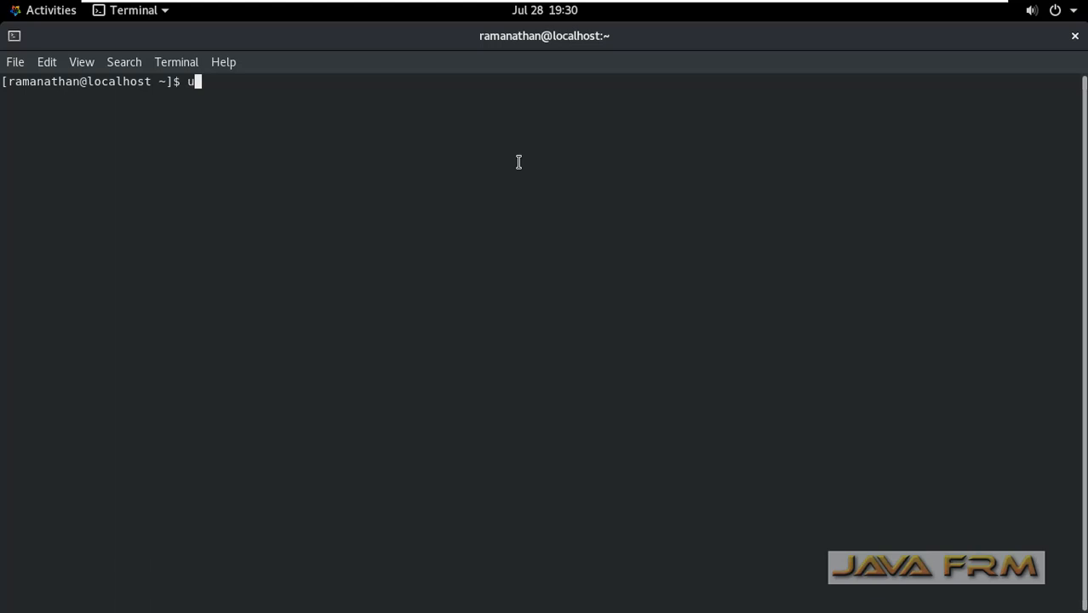
- Run uname -a to show kernel 4.18.0-372.9.1.el8 details
key("Return")
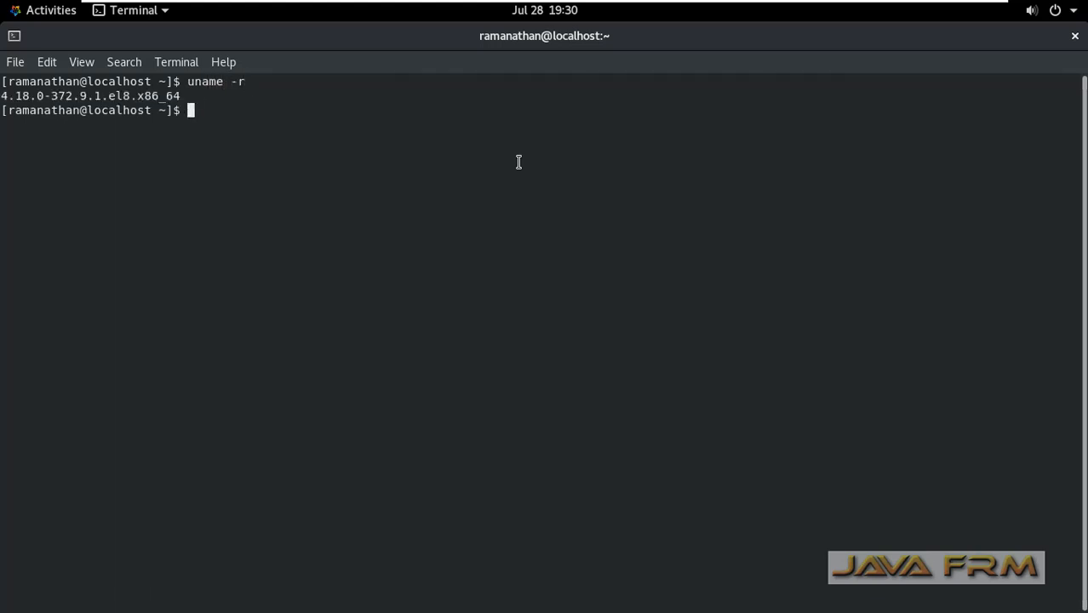
type("uname")
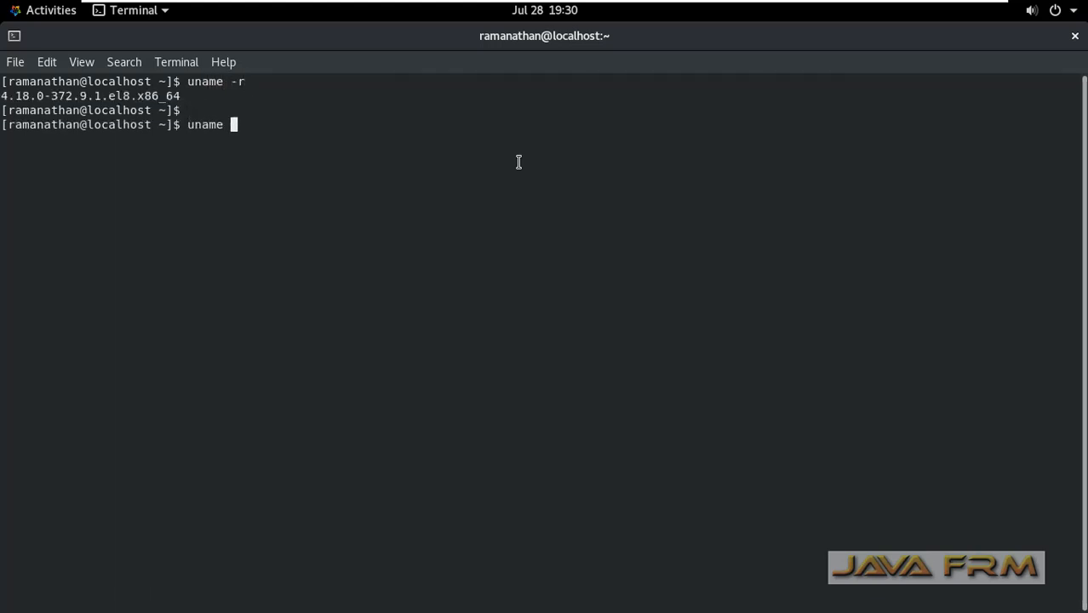
key("Return")
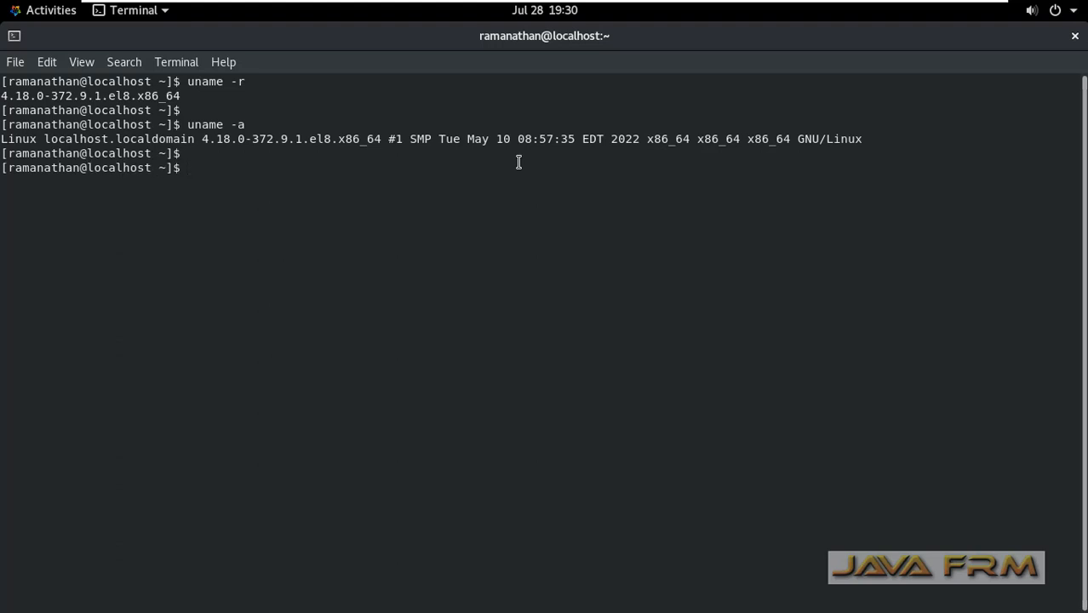
- Run cat /etc/redhat-release to confirm AlmaLinux 8.6 (Sky Tiger)
type("cat")
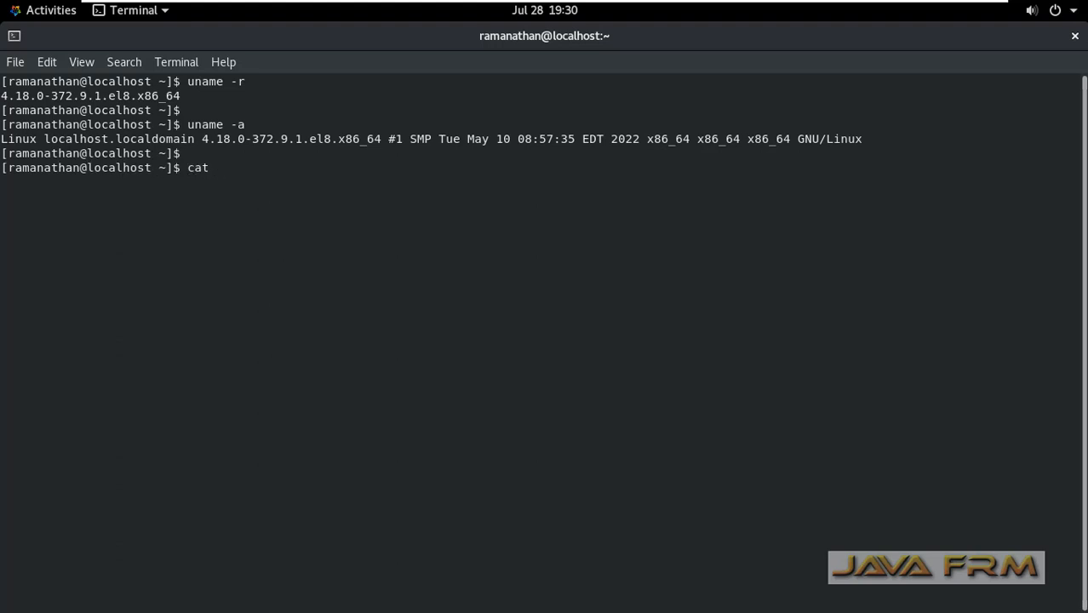
type("/etc/r")
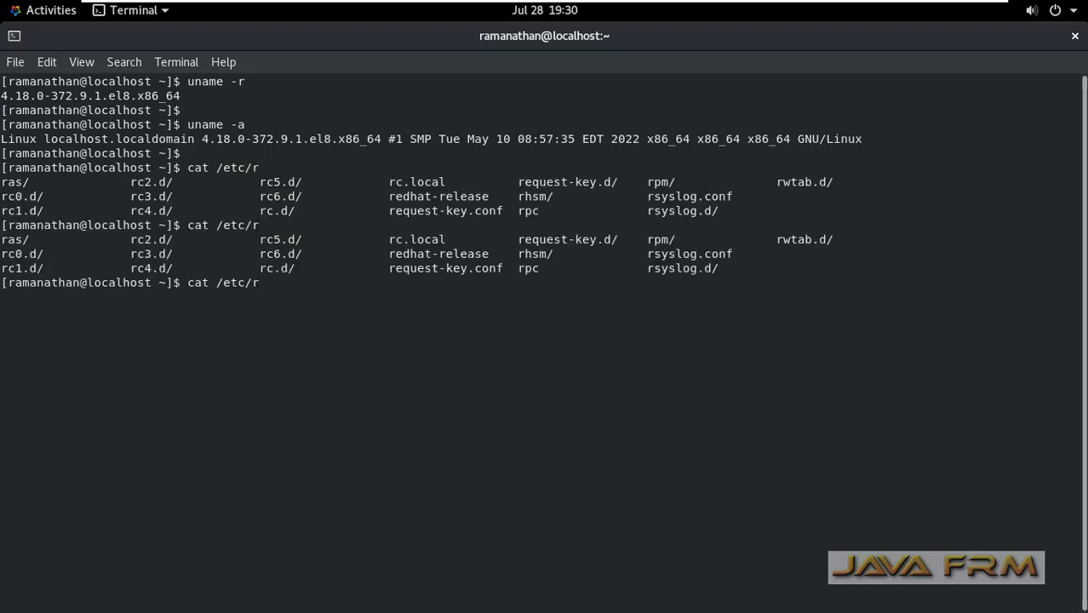
key("Return")
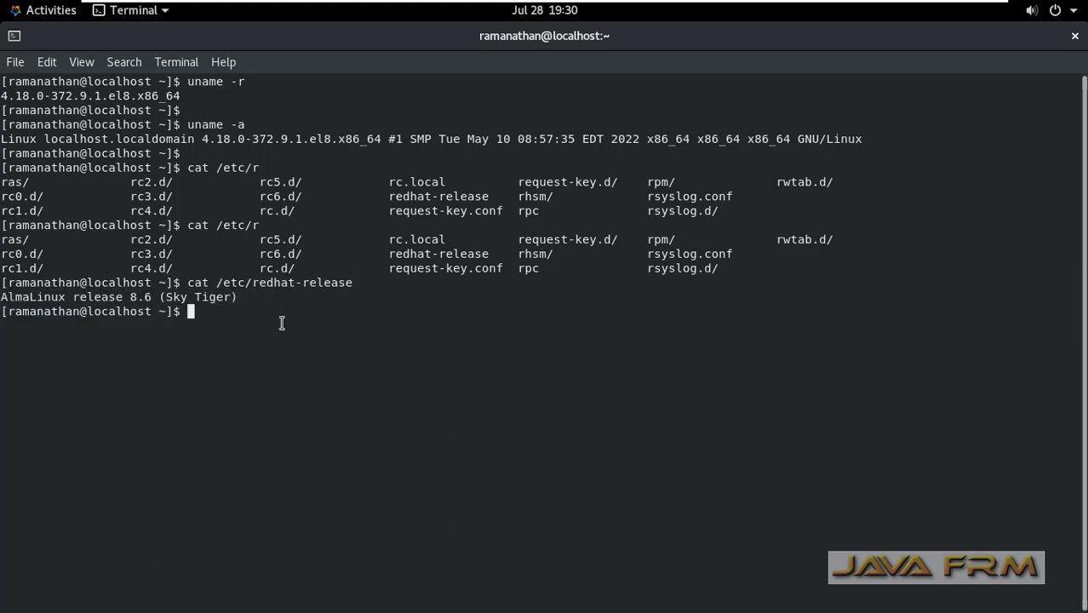
key("Return")
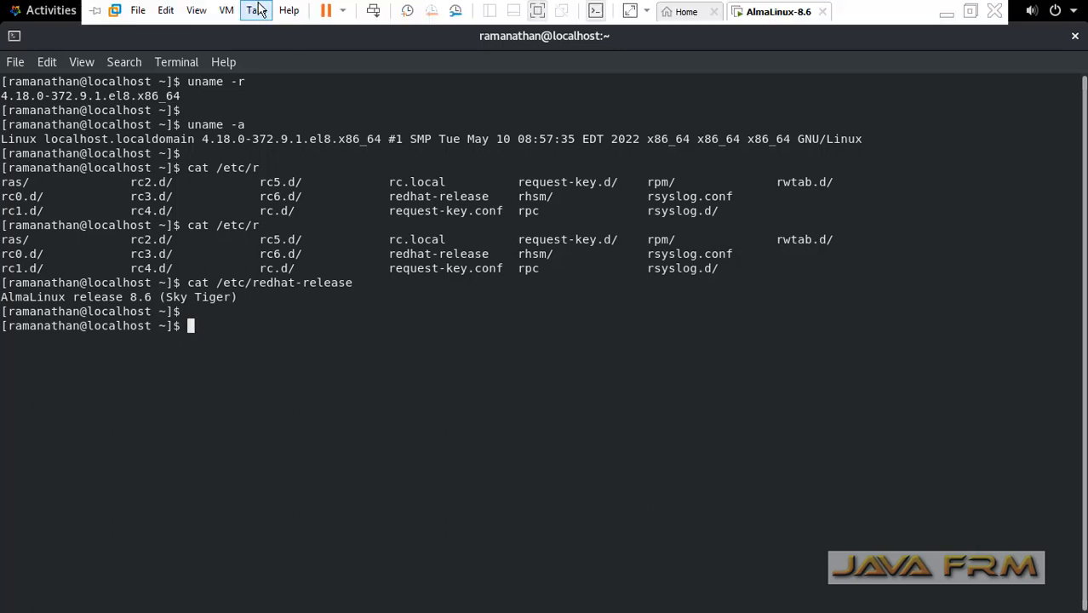
mouse_move(276, 212)
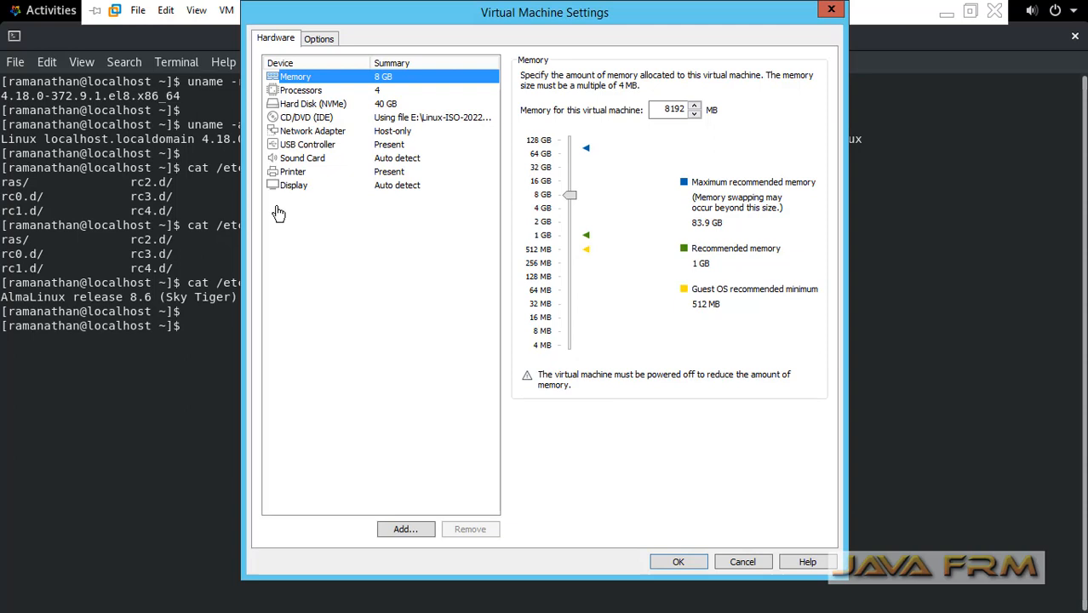
left_click(319, 39)
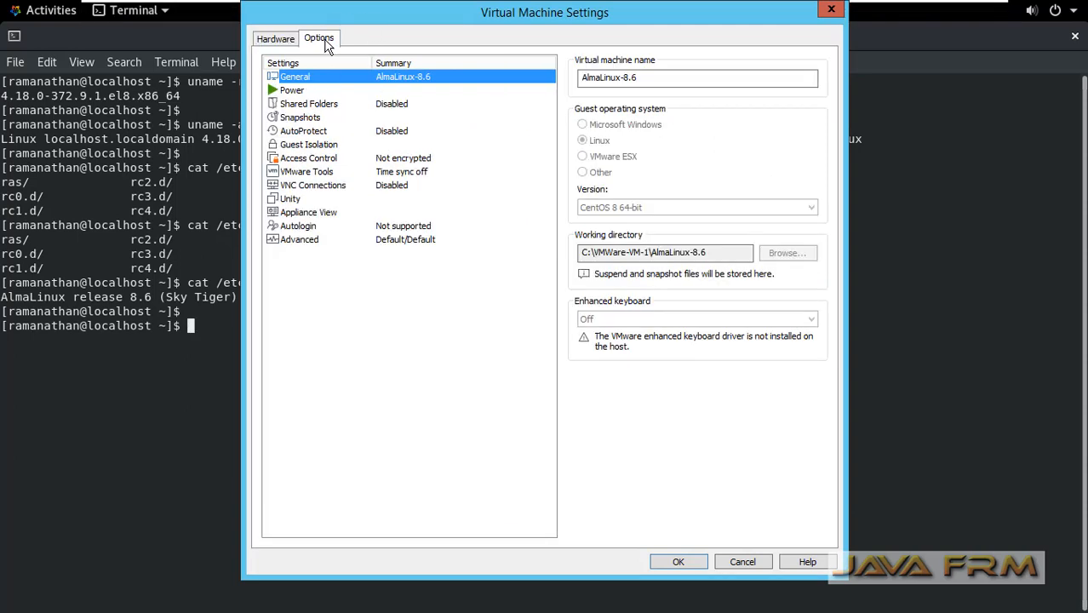
mouse_move(300, 167)
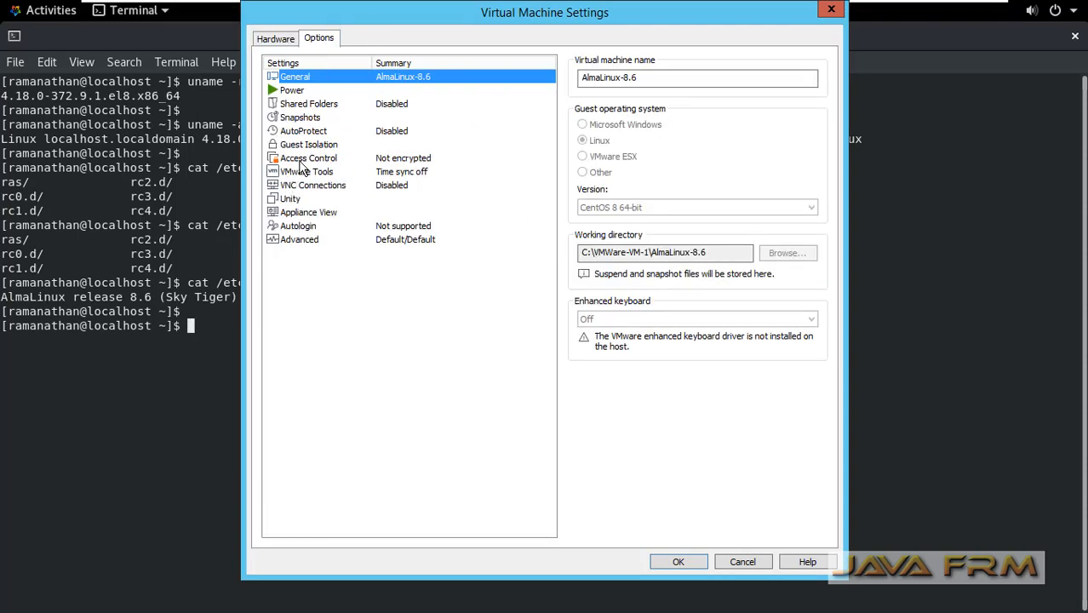
left_click(308, 144)
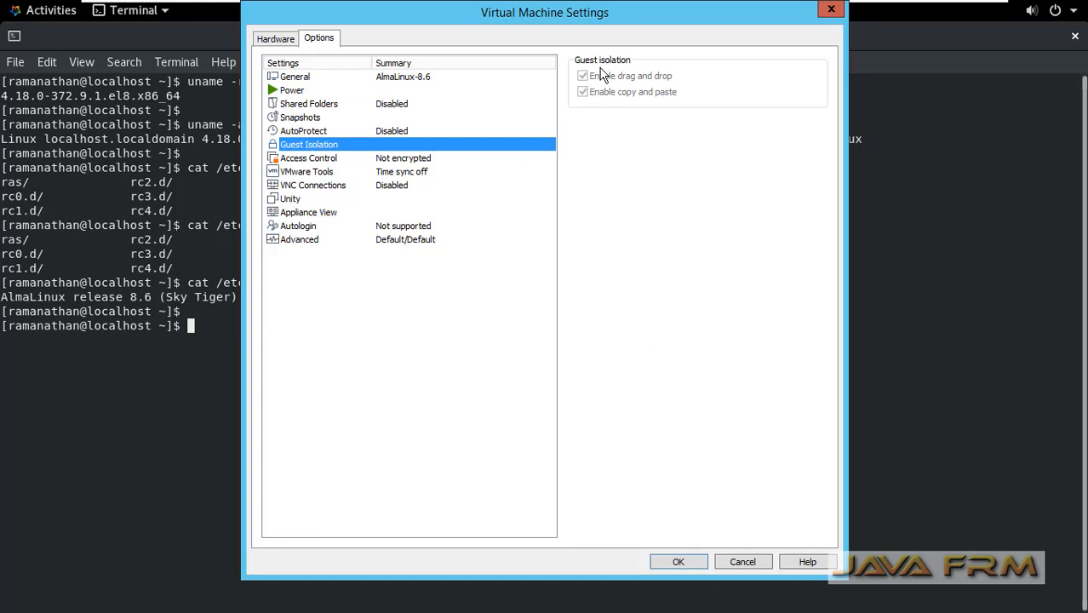
left_click(741, 561)
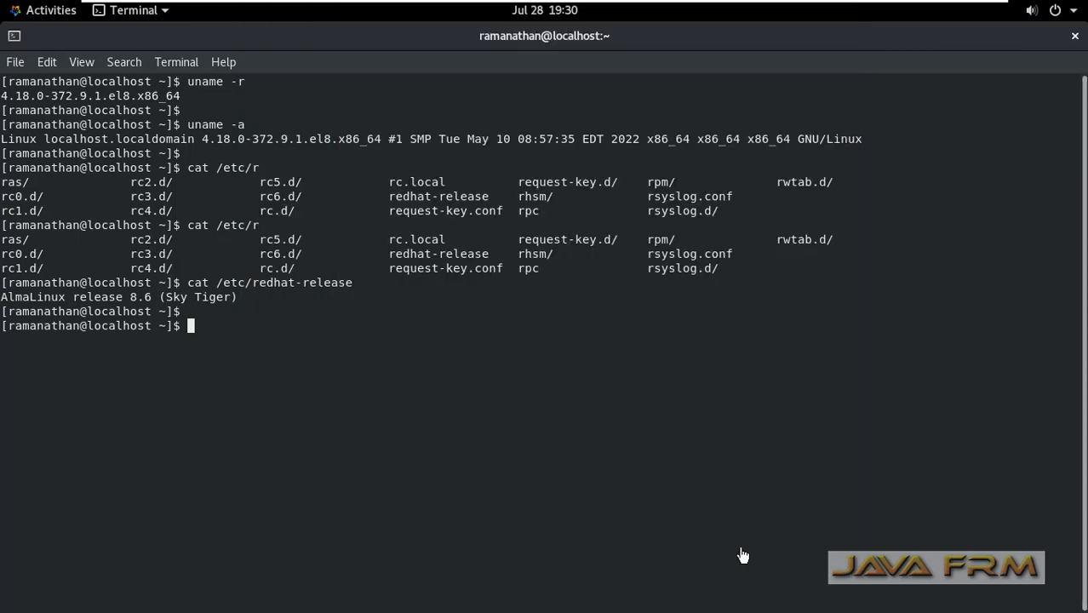
mouse_move(687, 416)
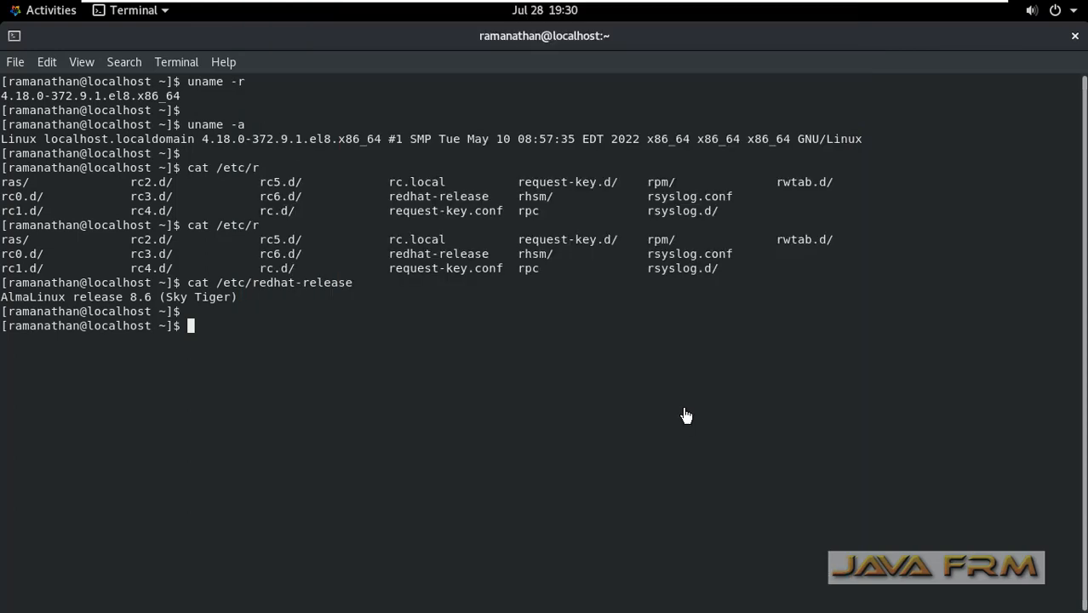
mouse_move(670, 395)
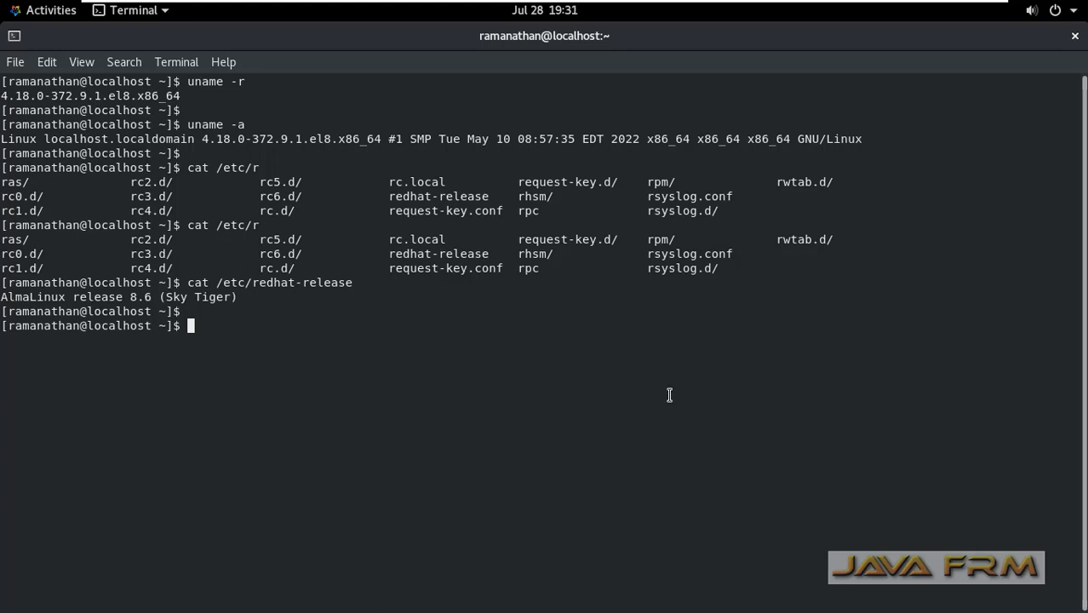
- Run rpm -qa |grep open-vm to list open-vm-tools 11.3.5 packages
type("rpm -q")
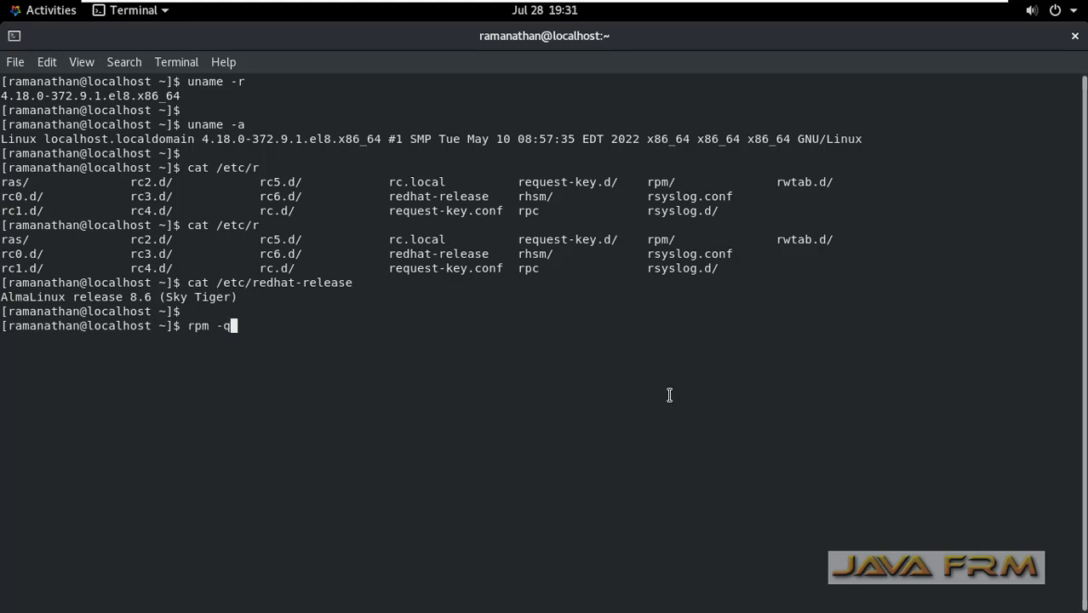
type("a |grep o")
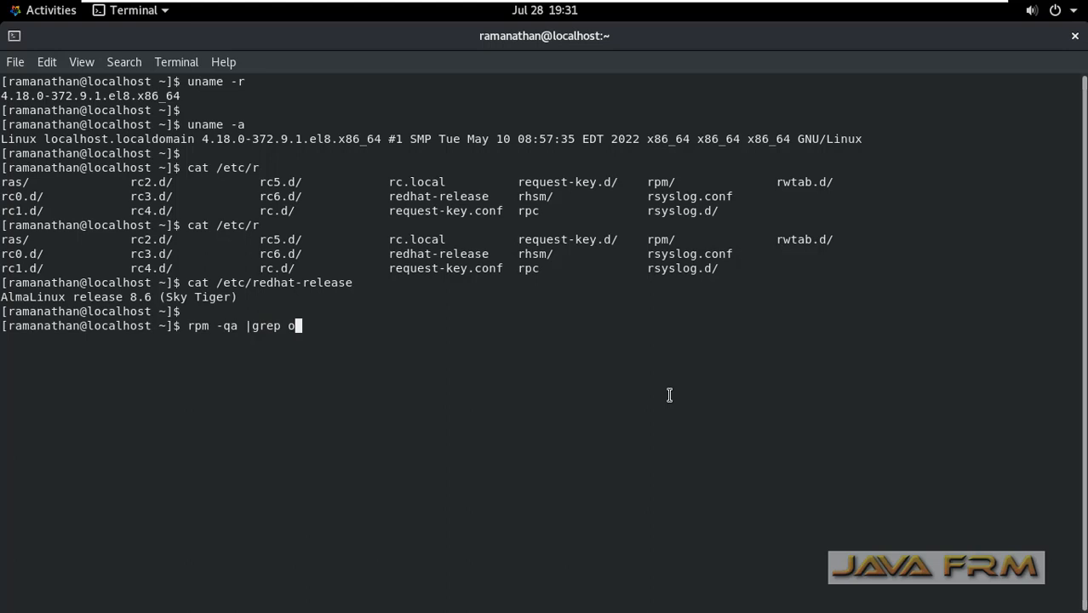
type("pen-vm")
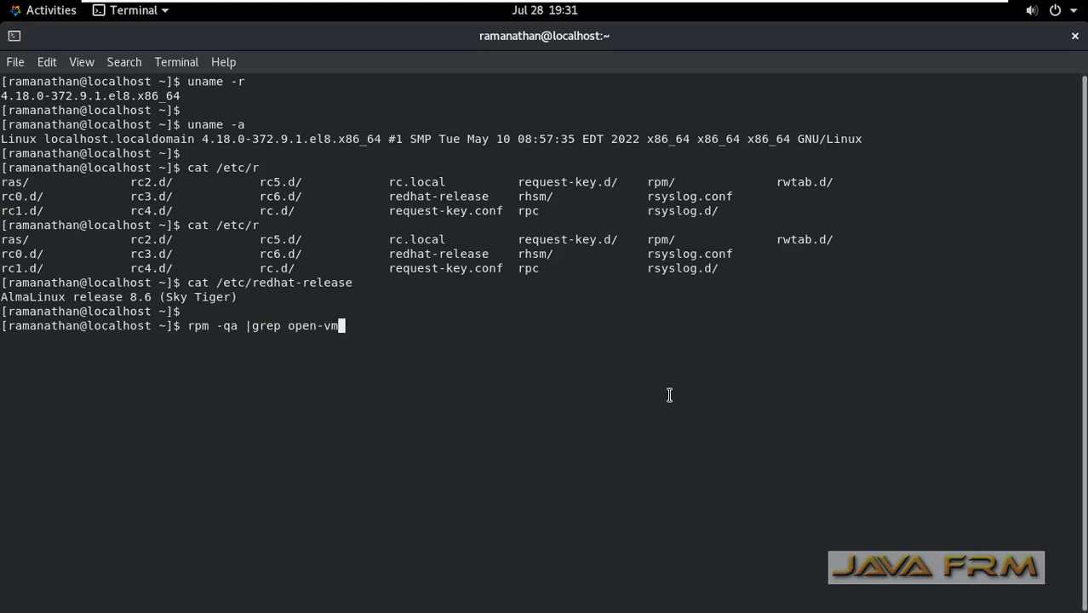
key("Return")
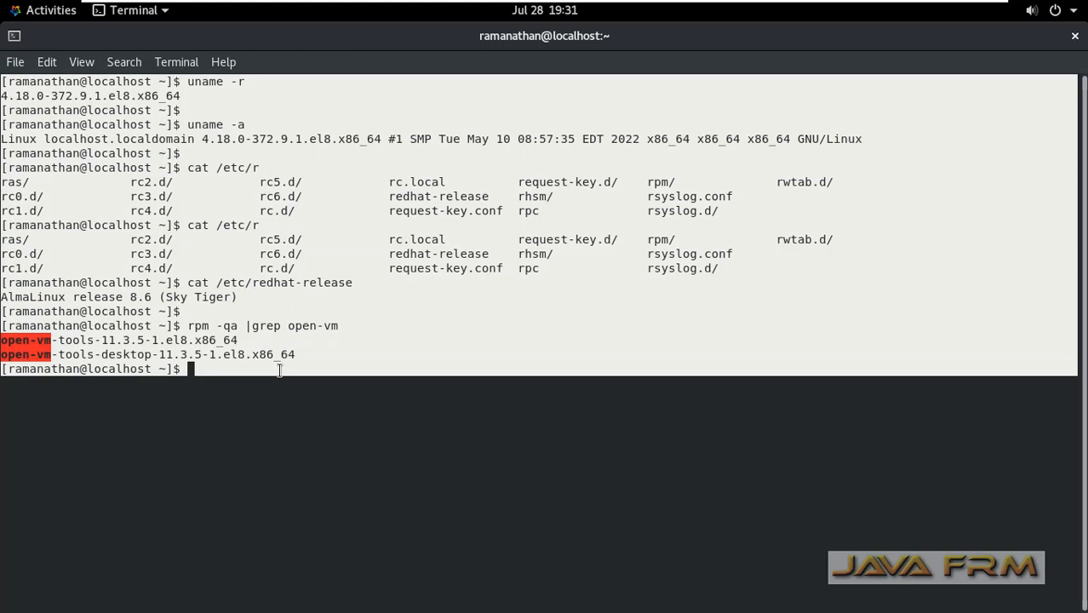
- Copy the terminal output, exit full screen, and switch to the host text editor
right_click(247, 252)
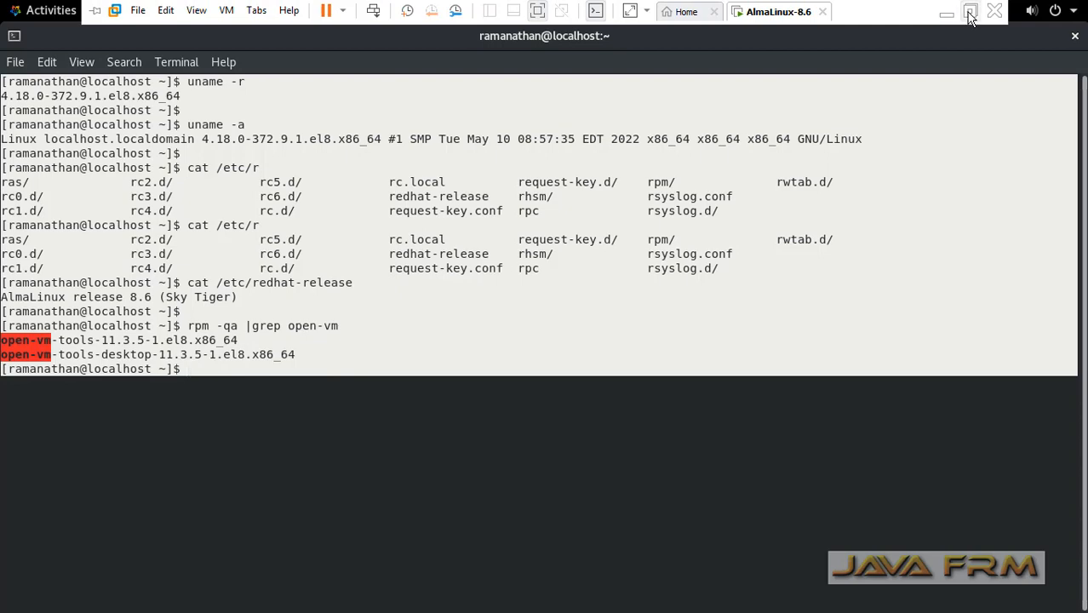
left_click(970, 15)
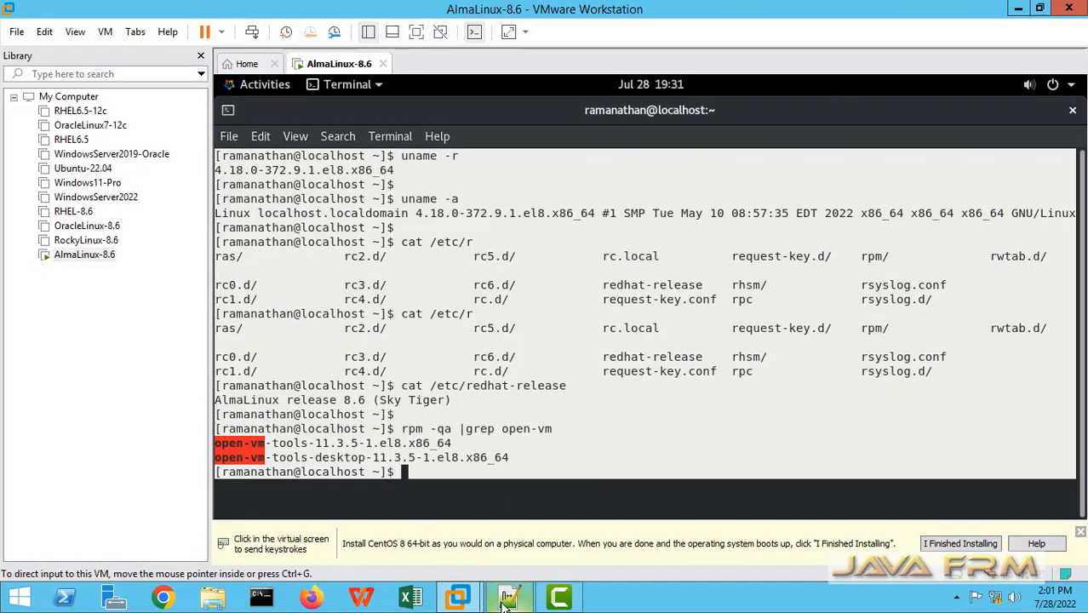
left_click(509, 596)
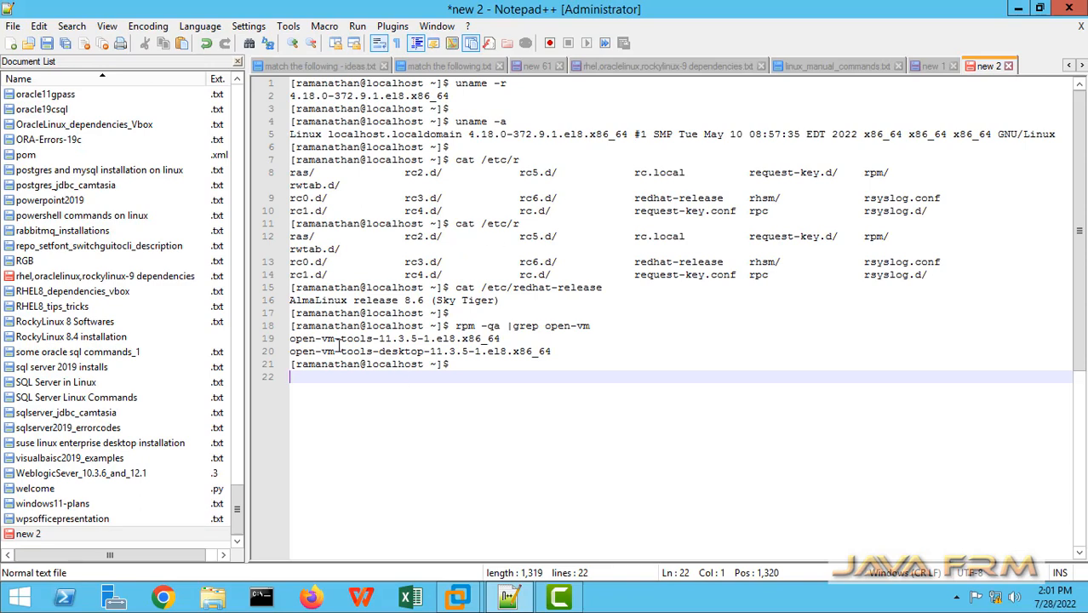
- Below the pasted output in Notepad++, type 'Welcome to AlmaLinux on Vmware' and return to the VM
left_click(645, 353)
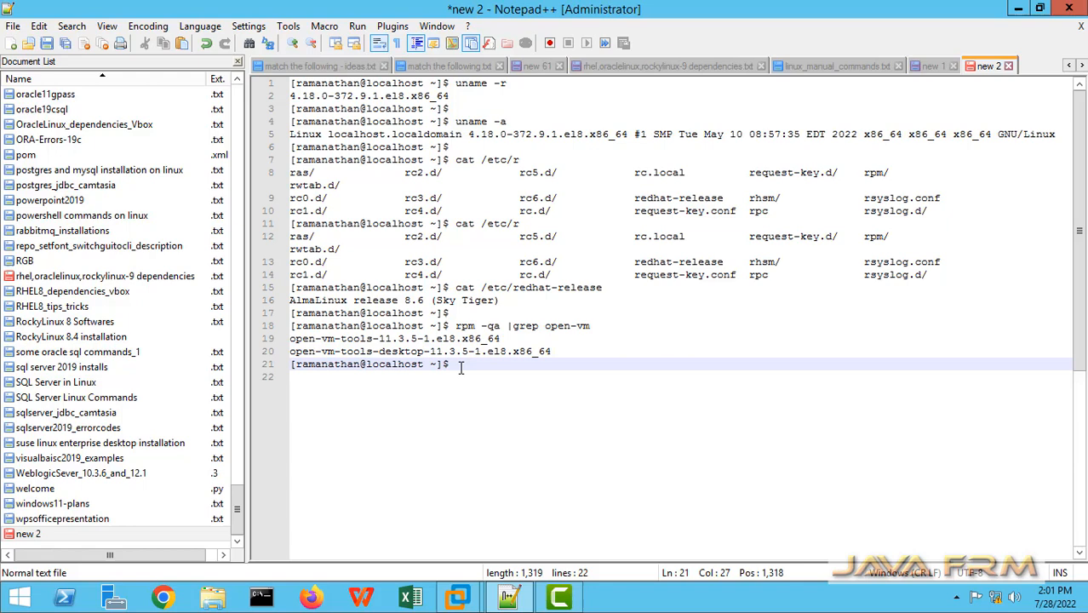
key("enter")
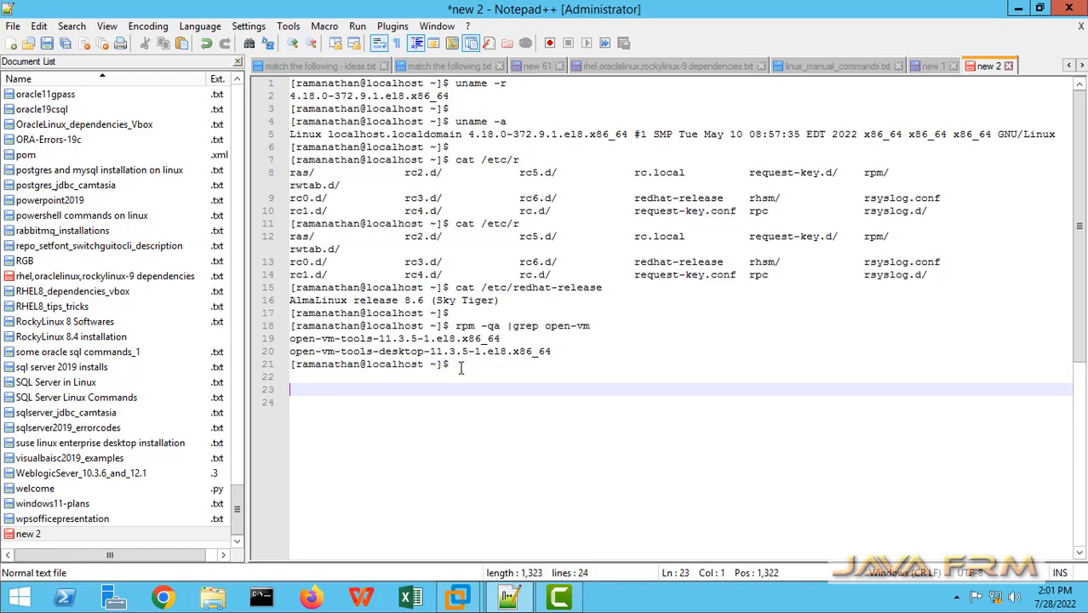
type("Welcome to AlmaLinux on")
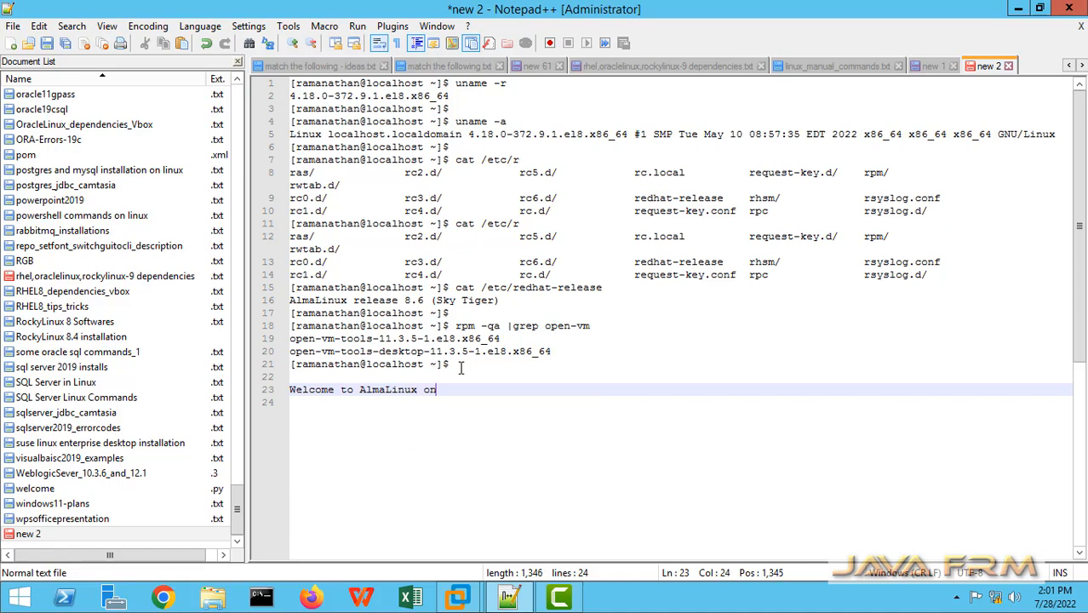
type("Vmware")
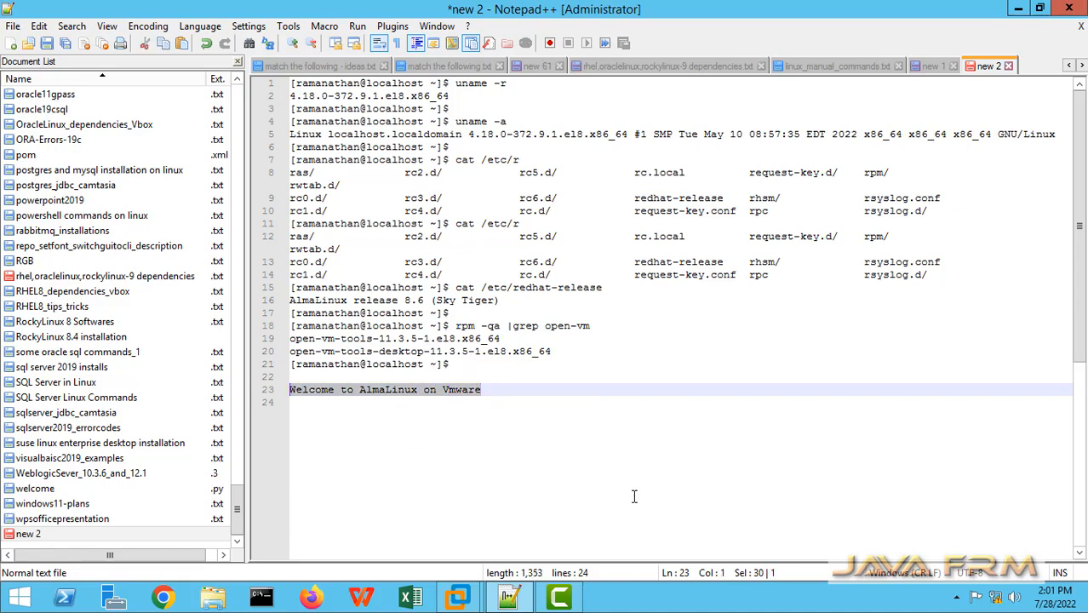
mouse_move(494, 569)
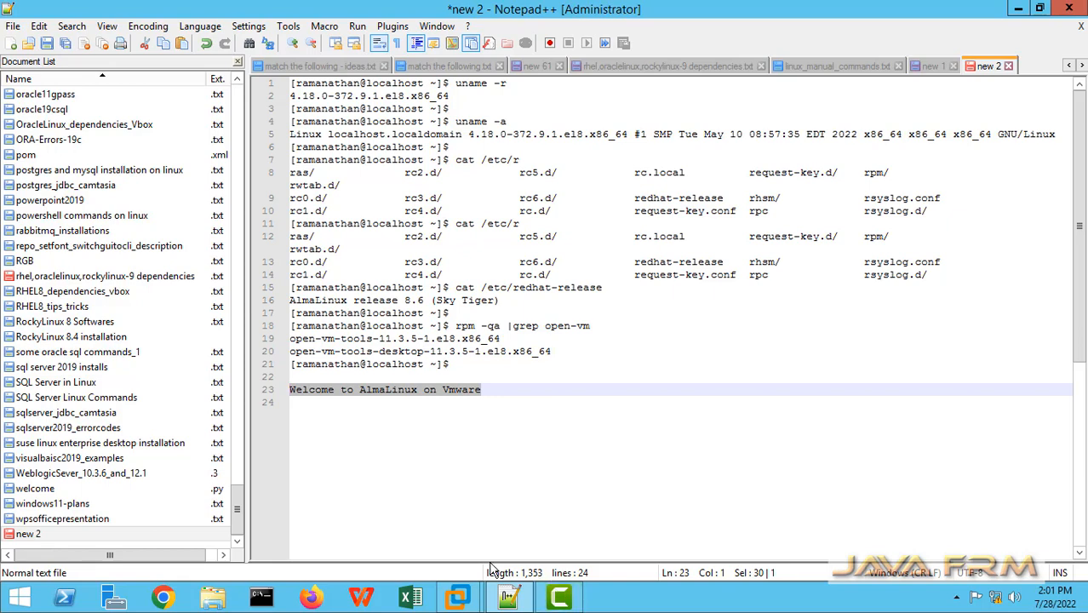
left_click(459, 596)
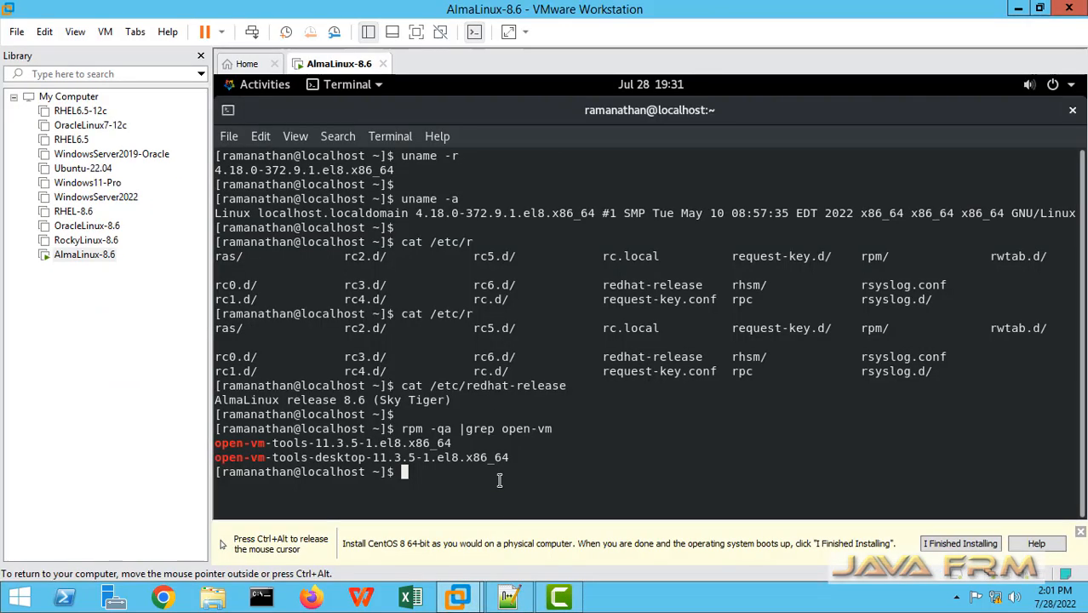
mouse_move(1058, 569)
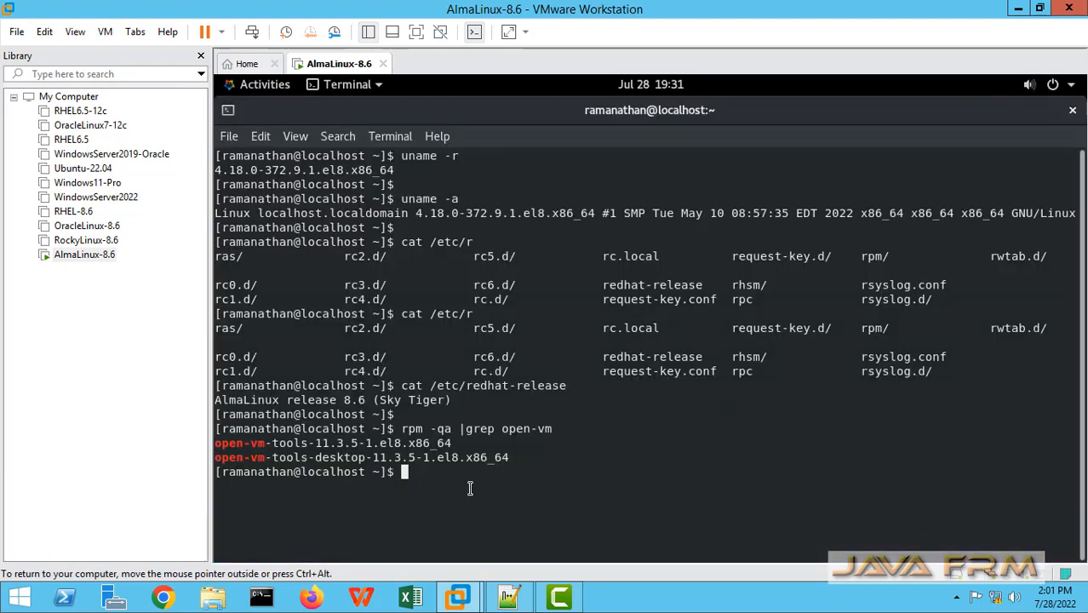
- Clear the guest terminal, paste 'Welcome to AlmaLinux on Vmware' from the host, and close the terminal
key("Return")
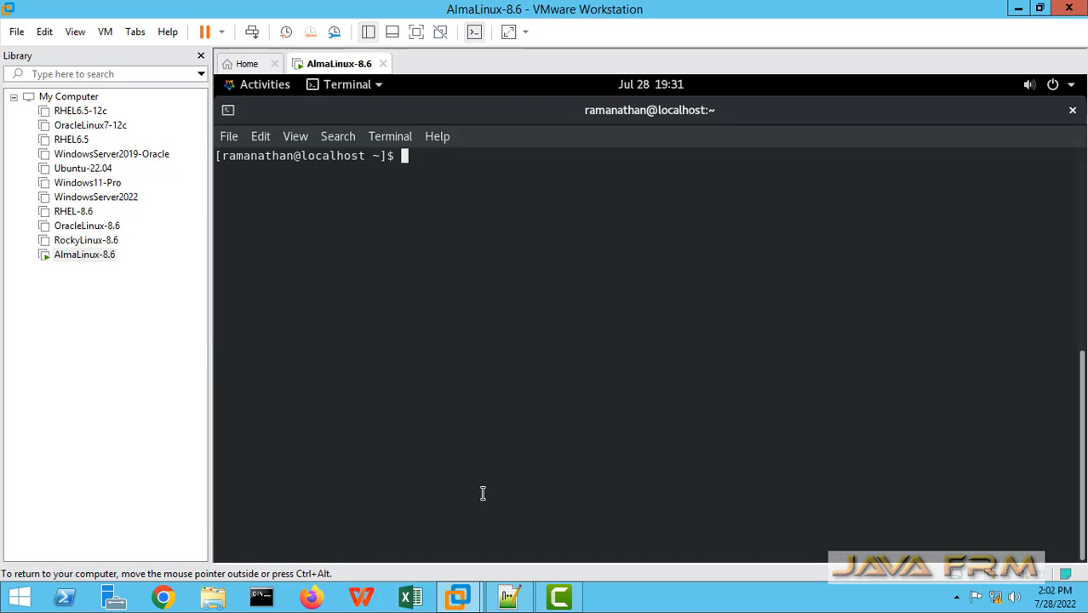
key("Return")
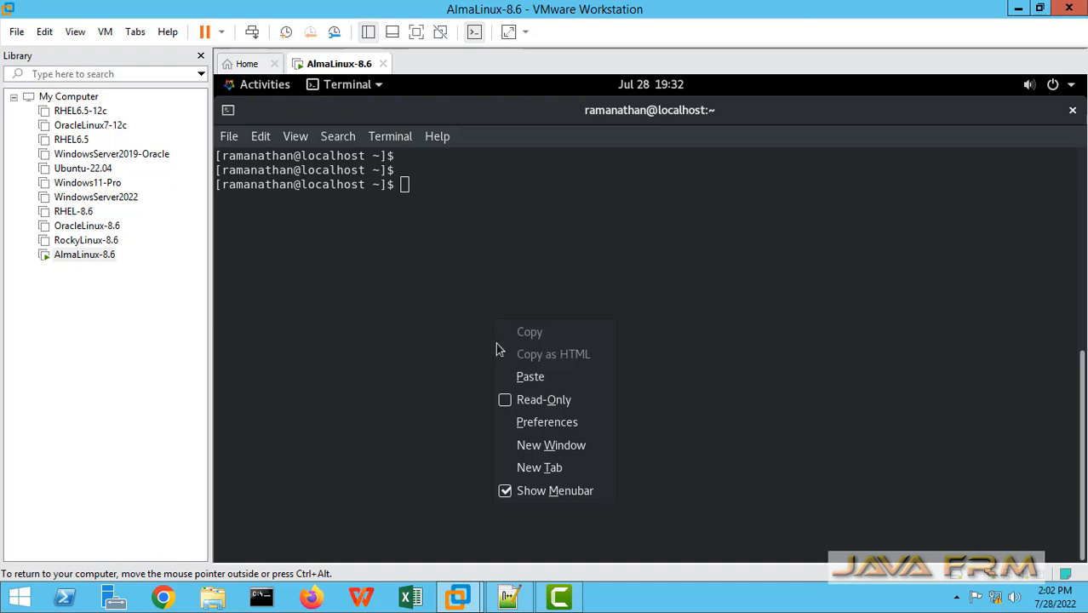
type("Welcome to AlmaLinux on Vmware")
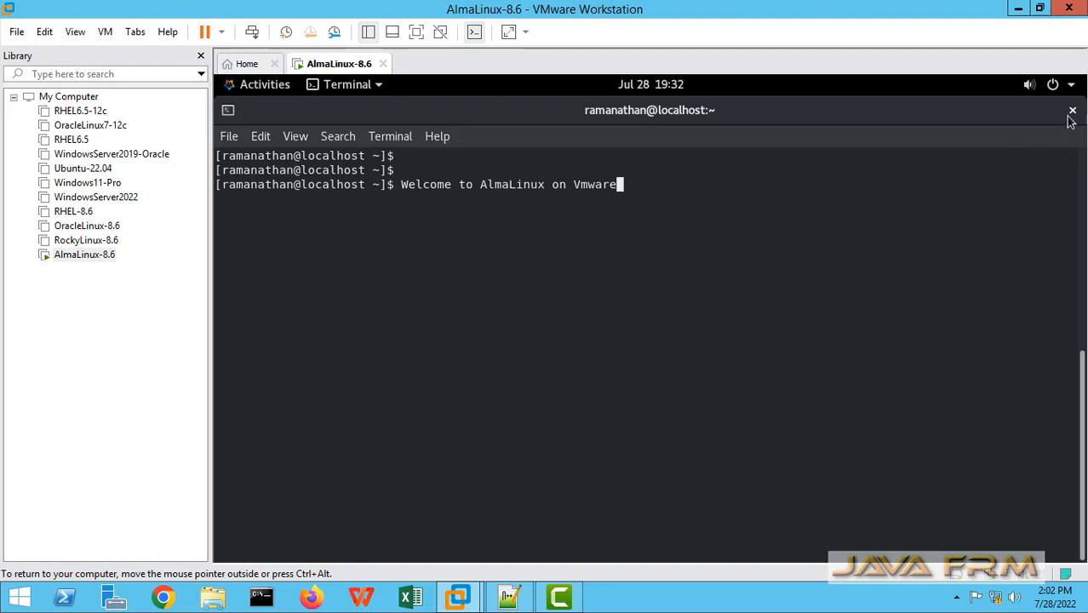
left_click(1072, 111)
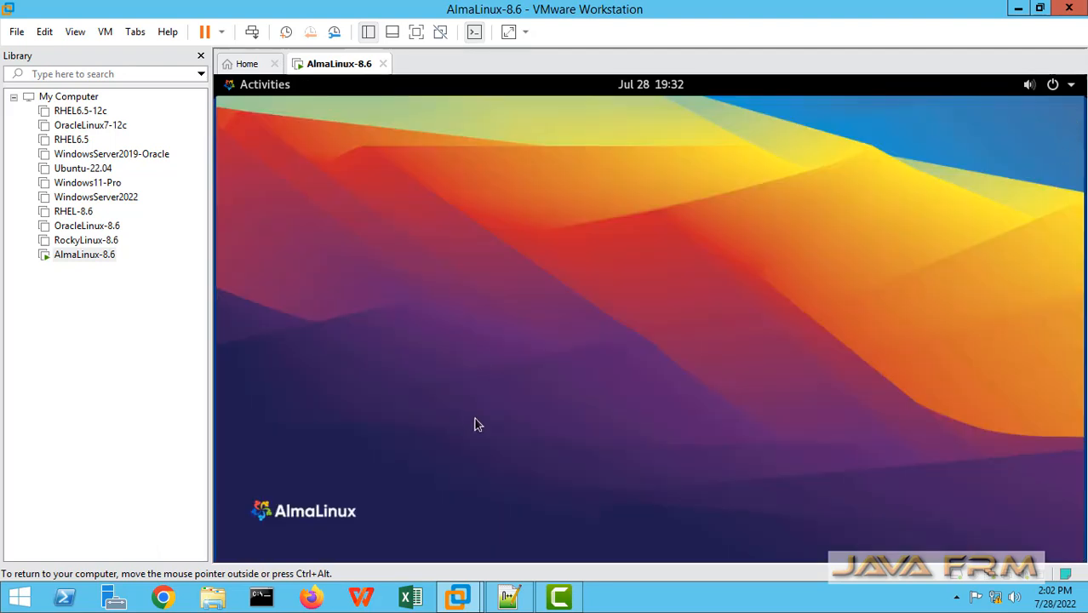